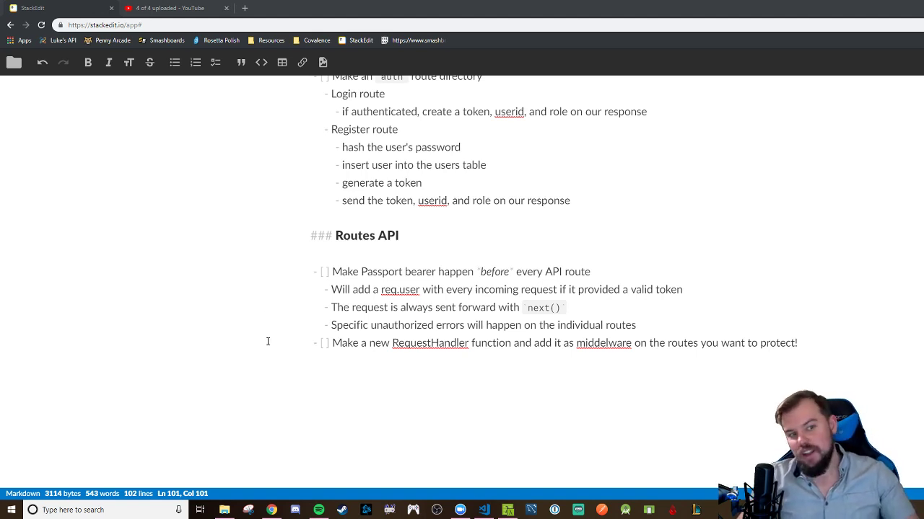
mouse_move(243, 219)
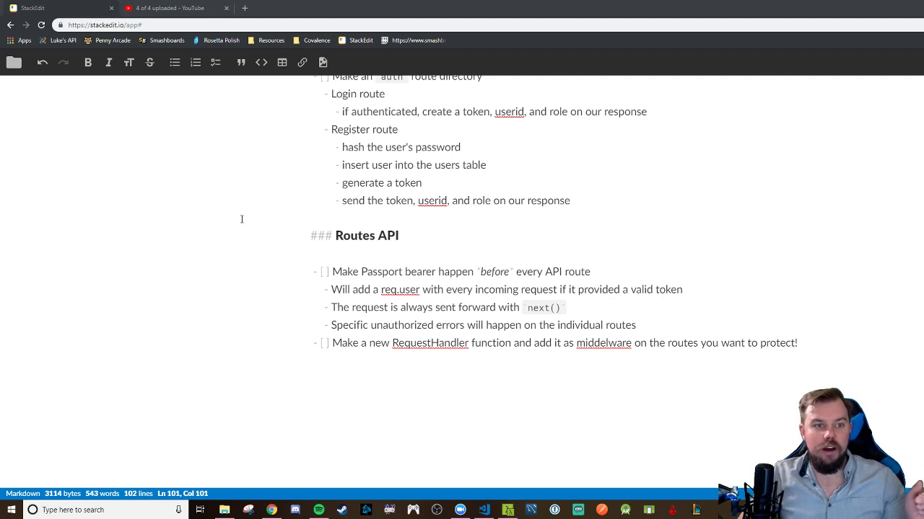
mouse_move(442, 251)
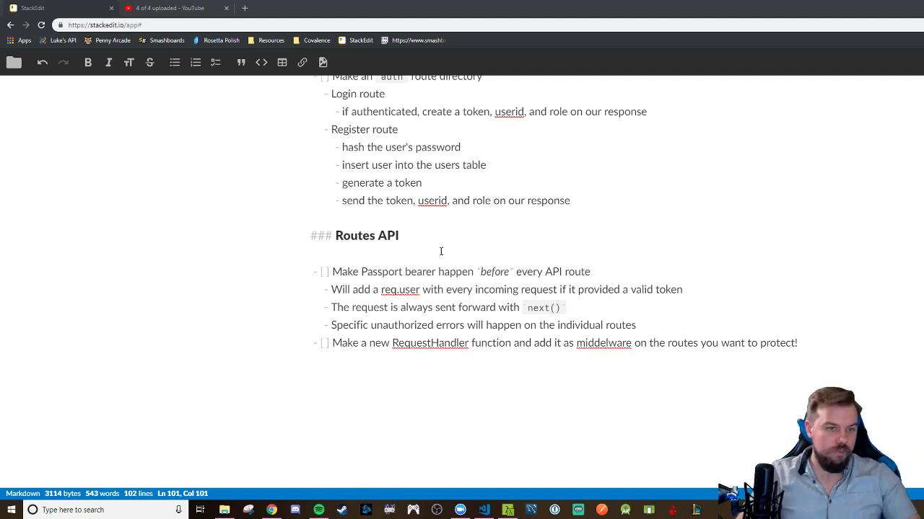
mouse_move(358, 281)
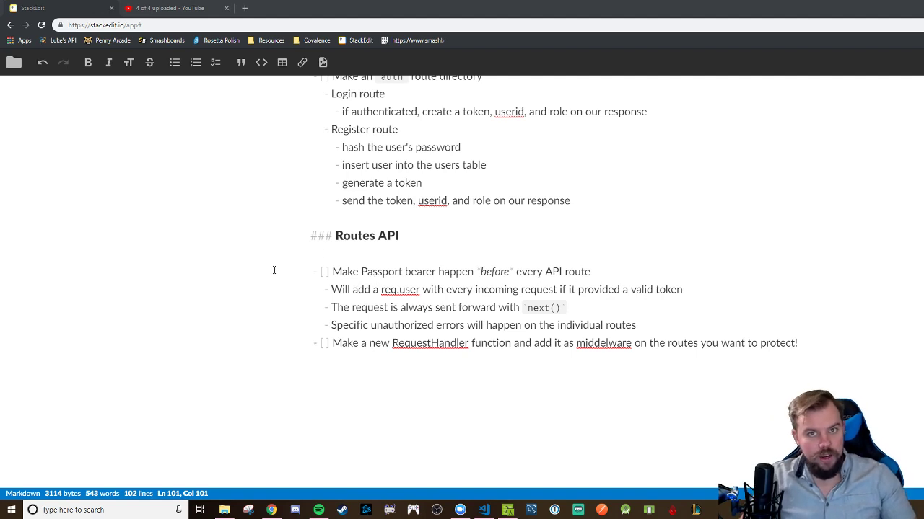
mouse_move(315, 225)
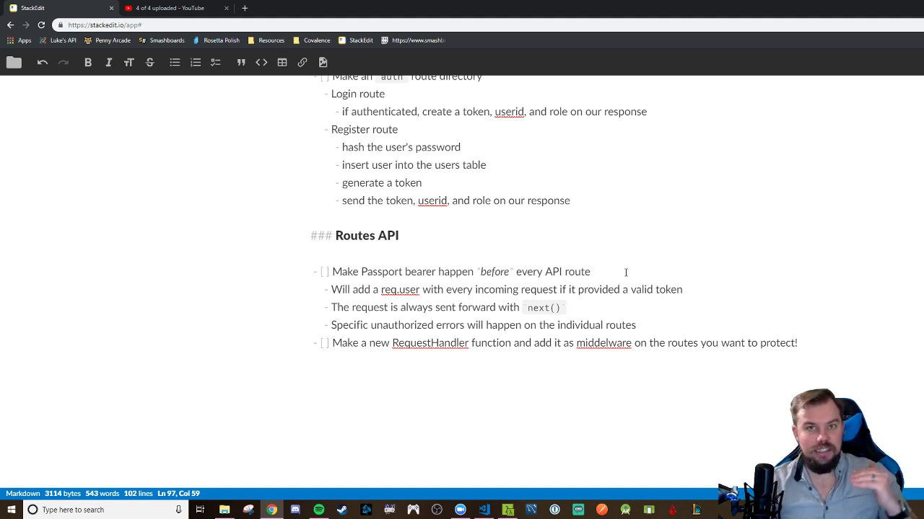
- Review the Routes API checklist in the StackEdit notes before switching to routes/index.ts
click(589, 271)
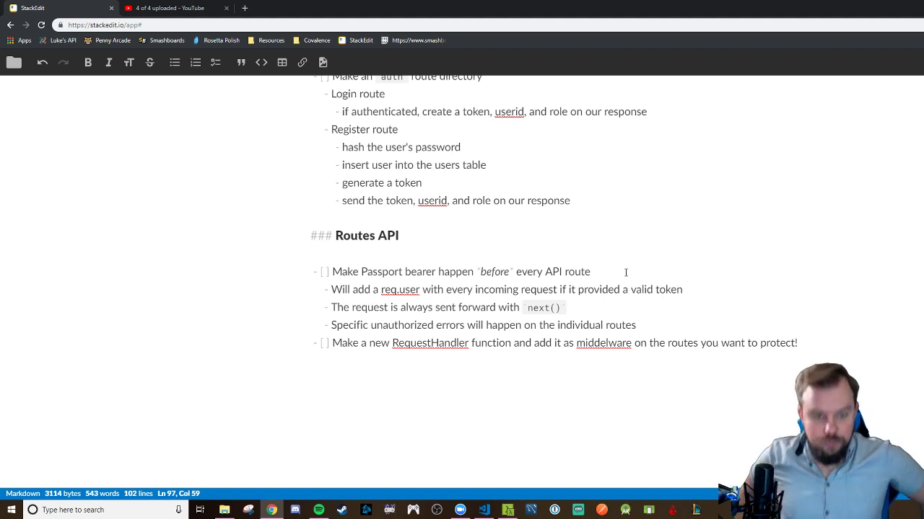
mouse_move(613, 268)
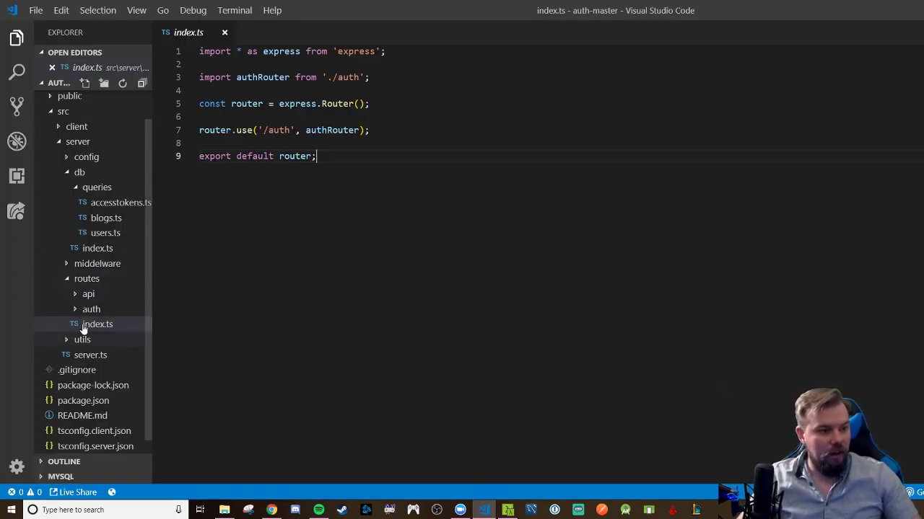
- Create api/index.ts with the express router boilerplate and remove the leftover auth router line
click(88, 294)
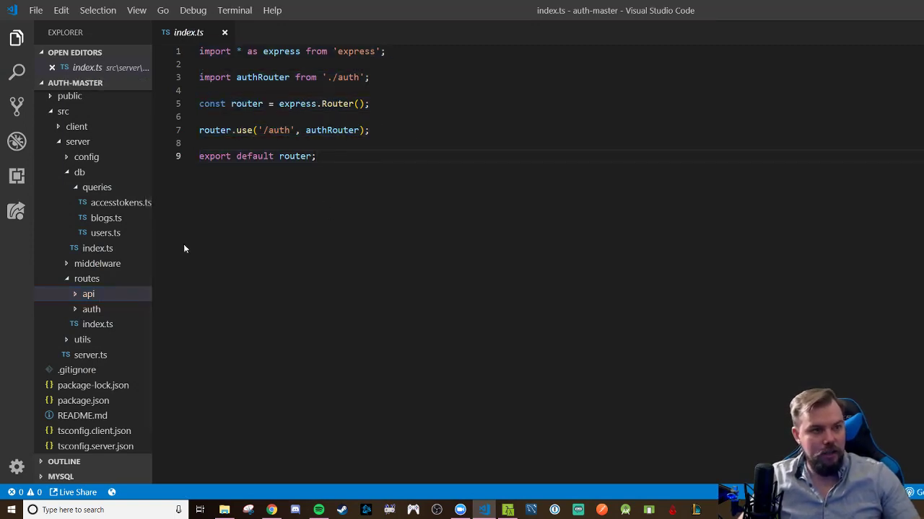
click(88, 295)
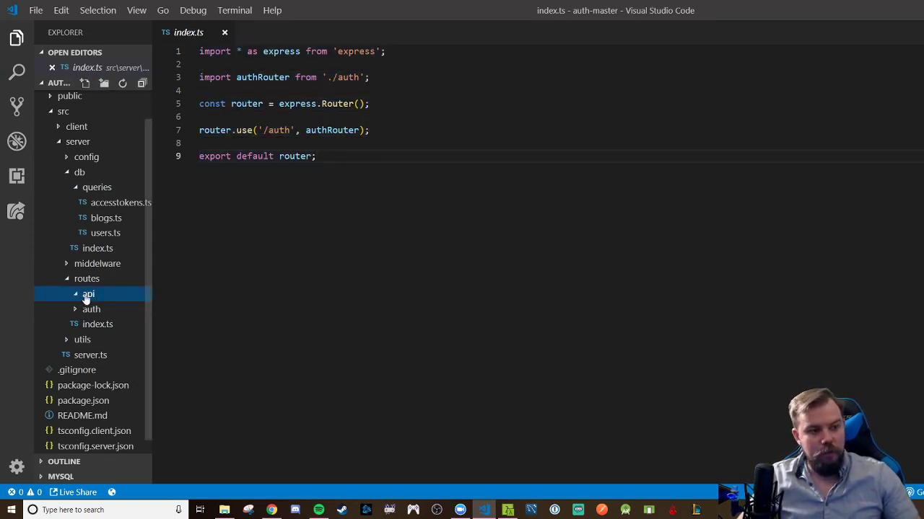
click(84, 82)
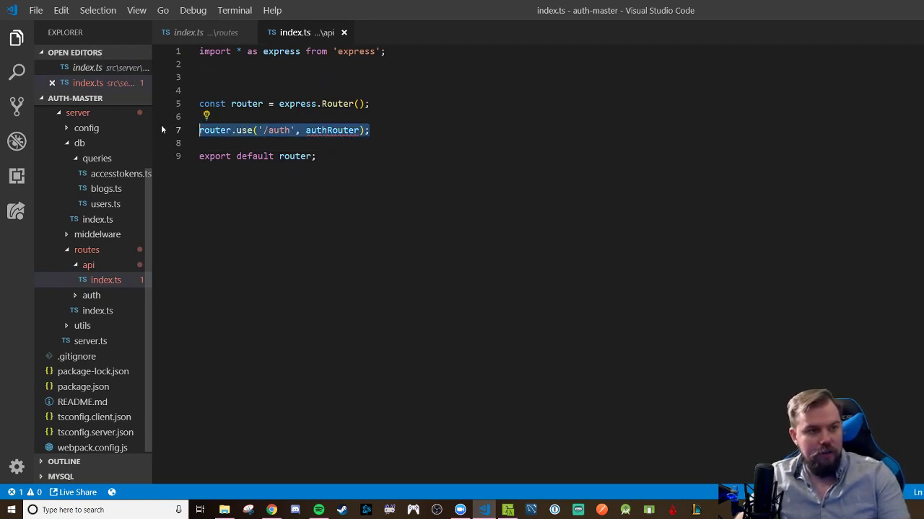
key(Delete)
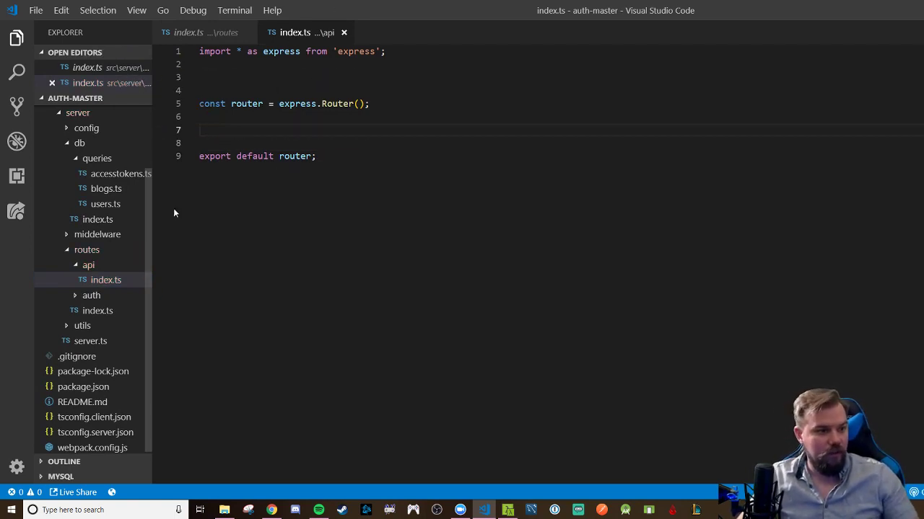
mouse_move(98, 310)
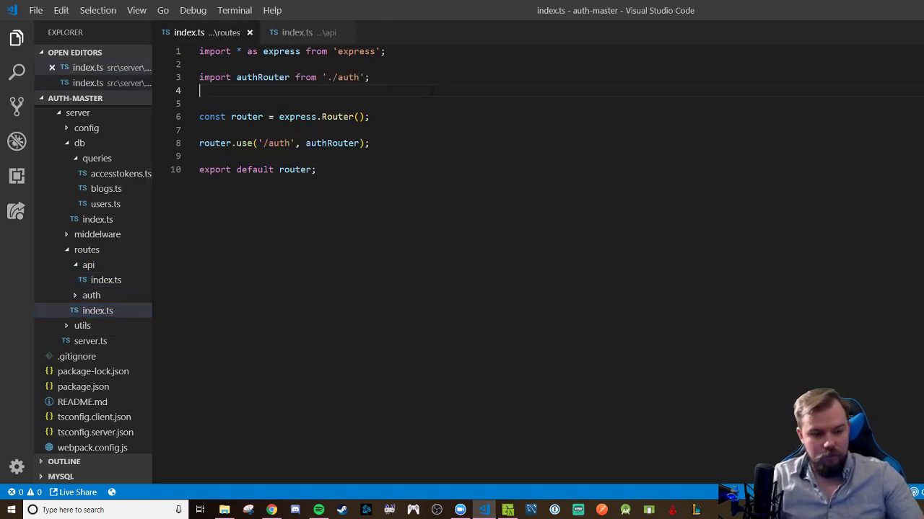
- Add import apiRouter from './api' and a router.use('/api', apiRouter) line to routes/index.ts
text(import apiR)
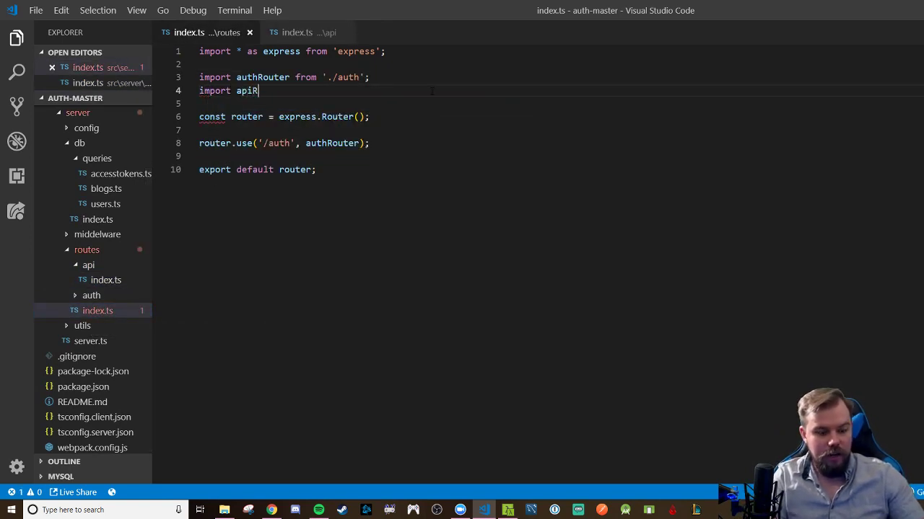
text(Router from ')
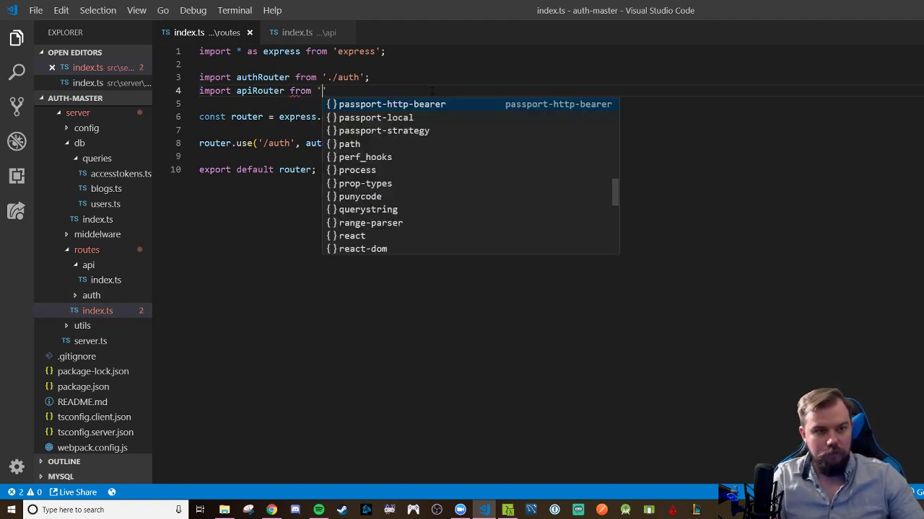
text(./api';)
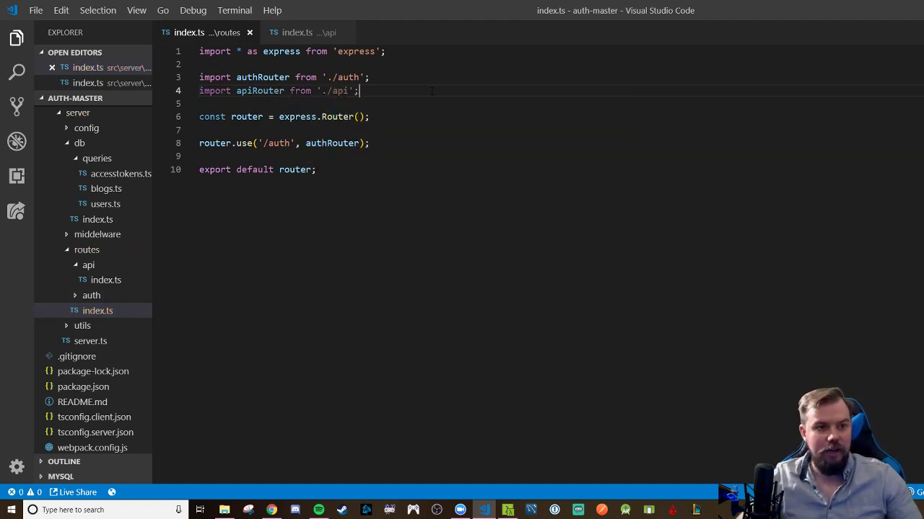
text(router.us)
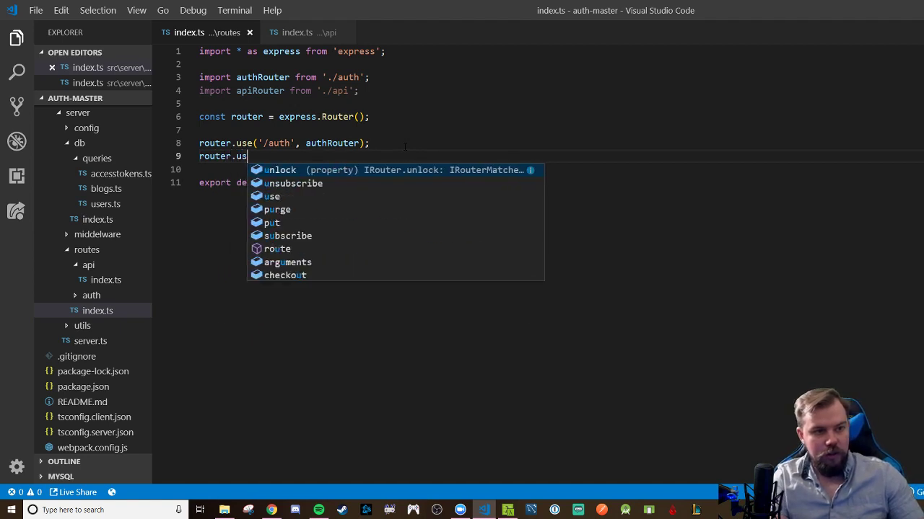
text(e('/api'))
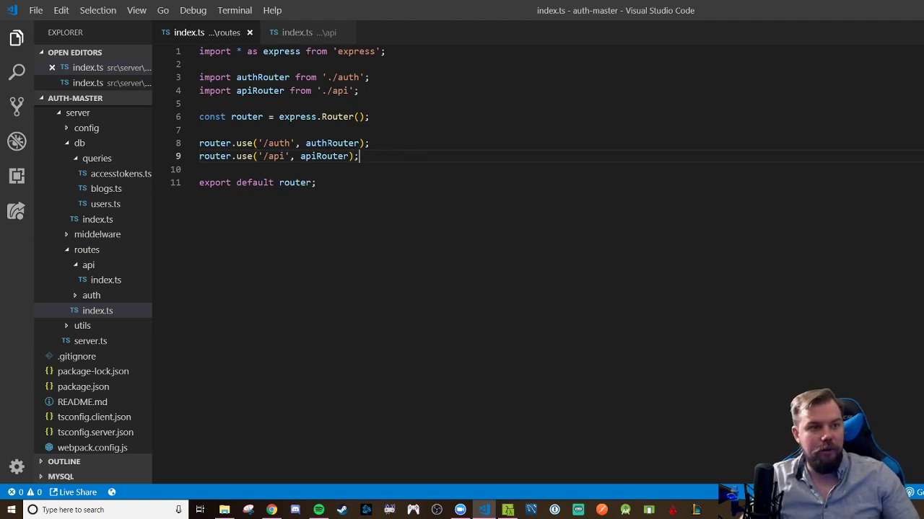
mouse_move(98, 310)
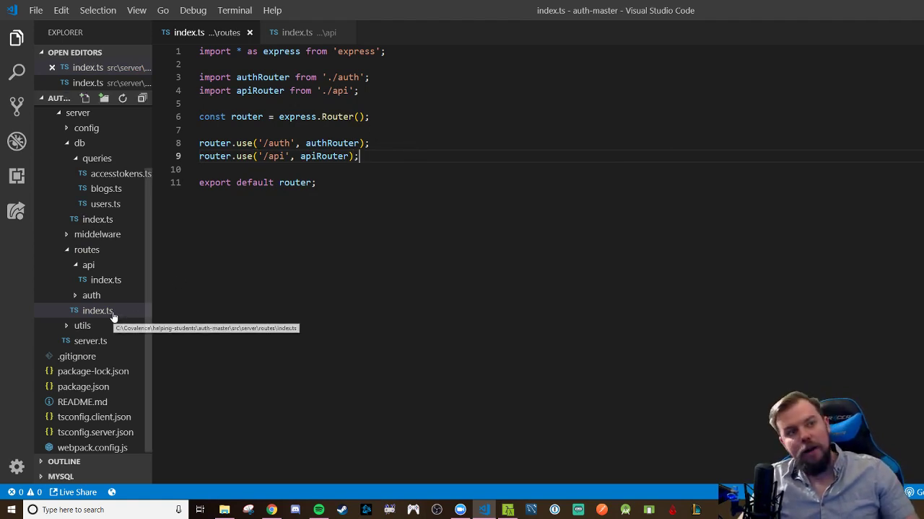
mouse_move(176, 310)
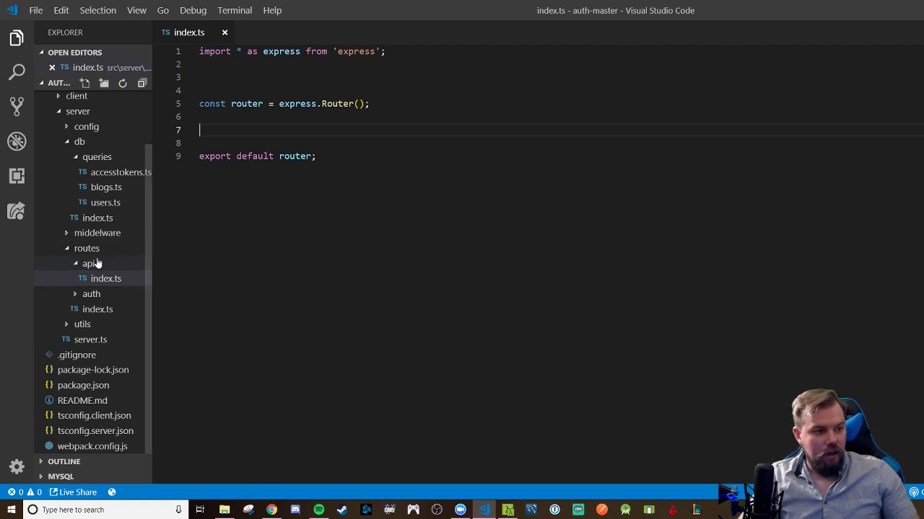
mouse_move(88, 263)
text(import)
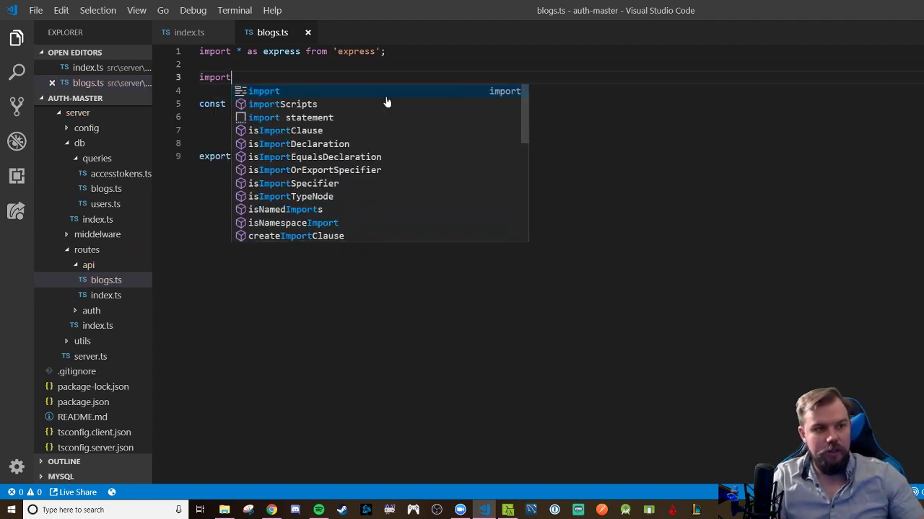
- Add import DB from '../../db' to the new blogs.ts and start a router.get call
text(DB from '../../)
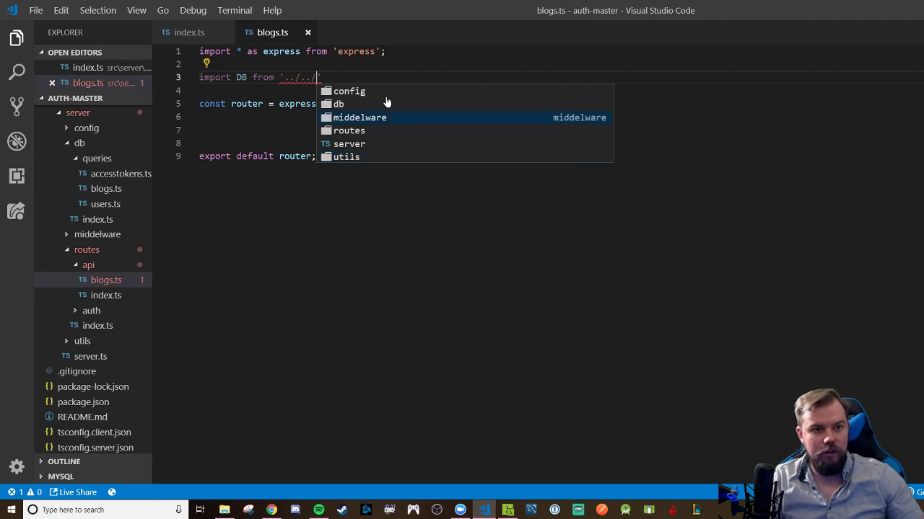
text(db)
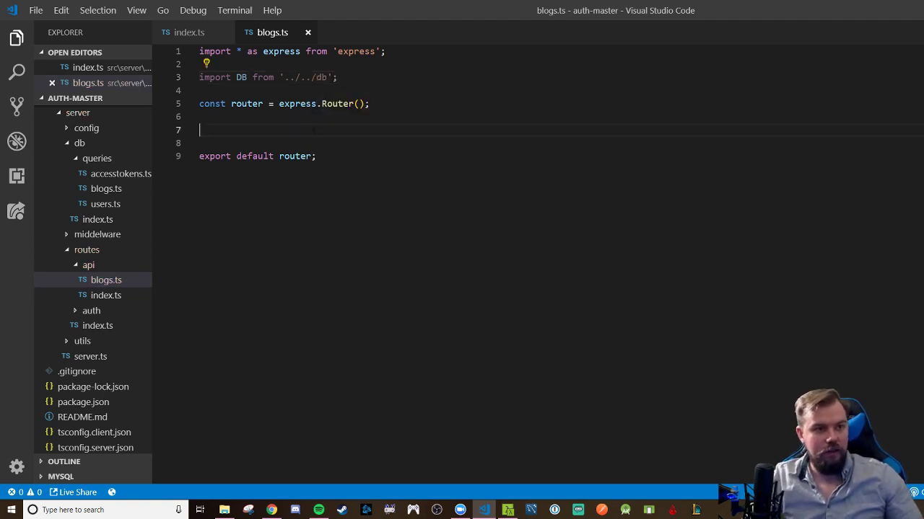
text(routewr)
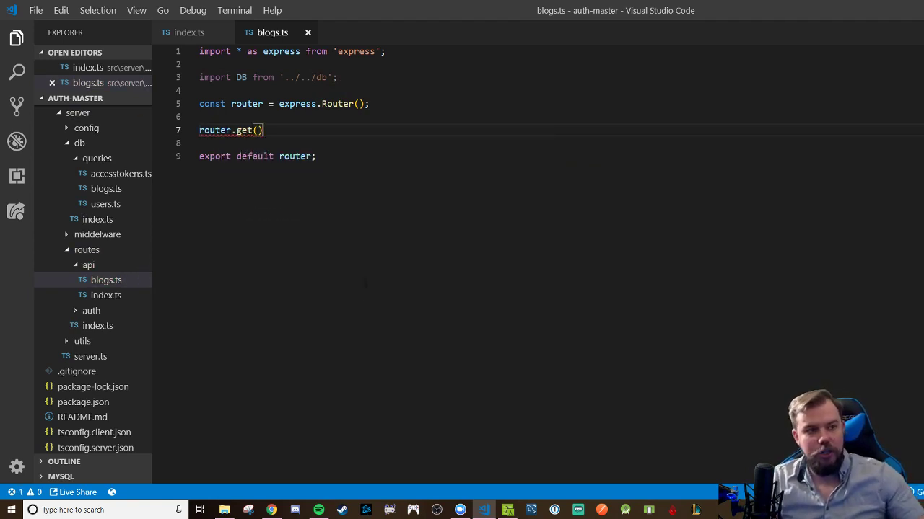
- Write async router.get handlers for '/' and '/:id' with (req, res, next), starting a try block in the first
text('/')
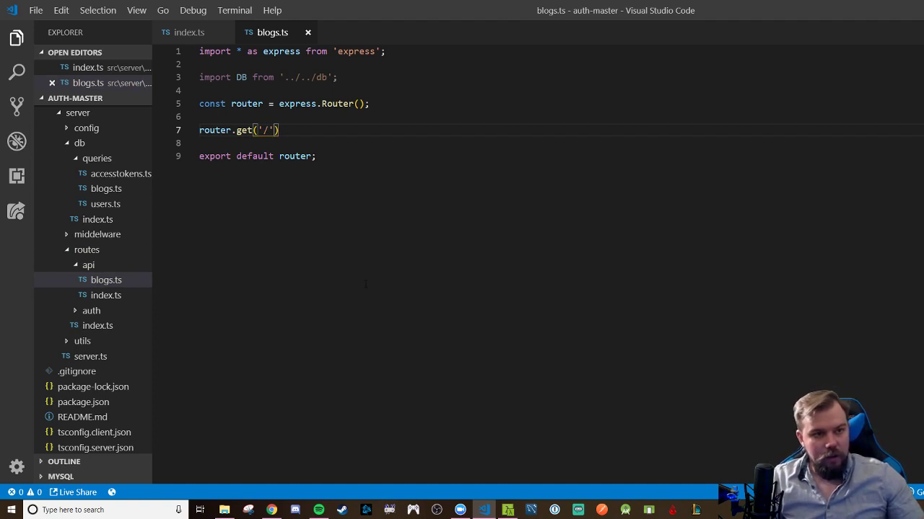
text(,)
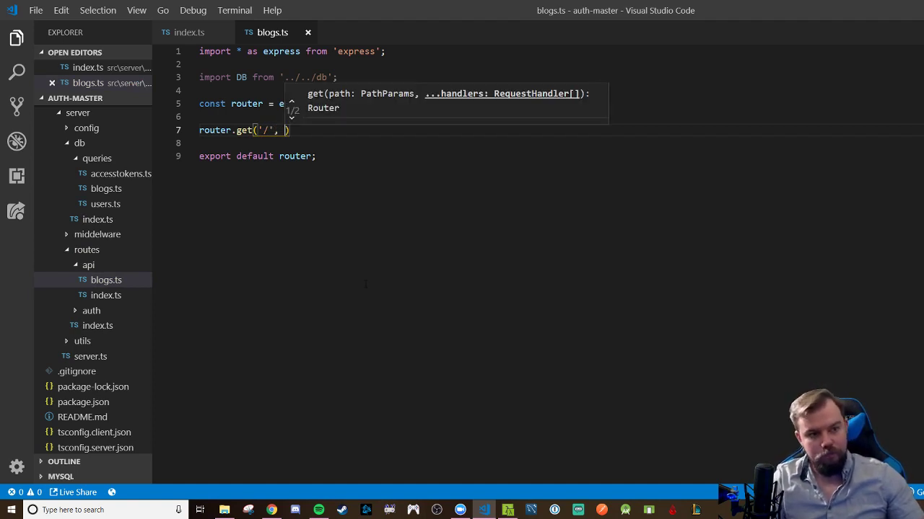
text(r)
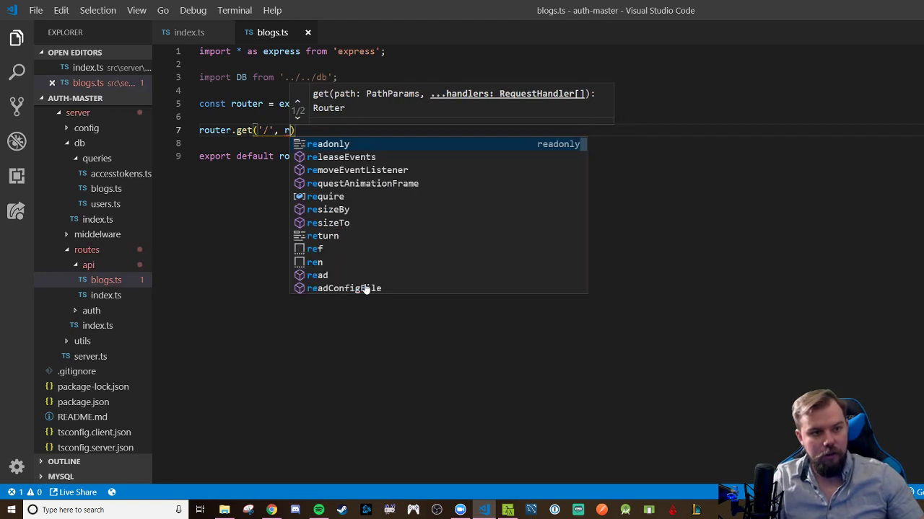
text(async())
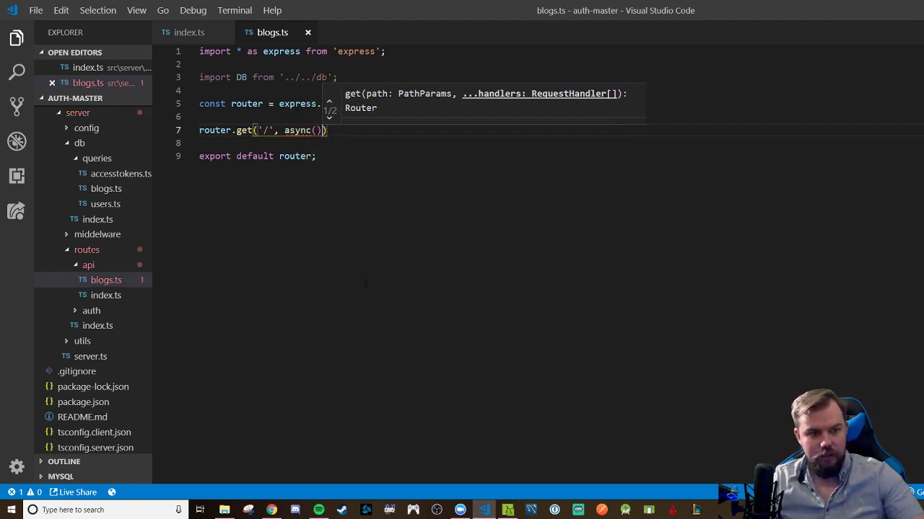
text(req, res, next)
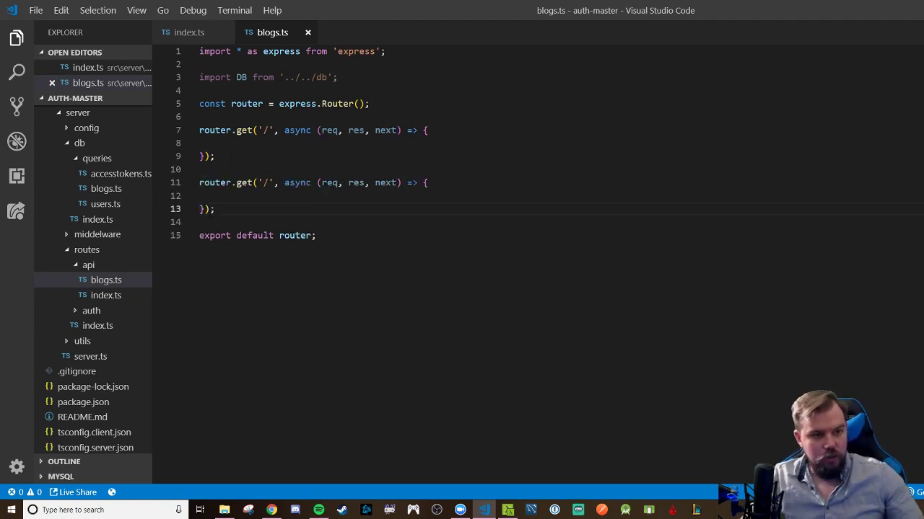
text(:id)
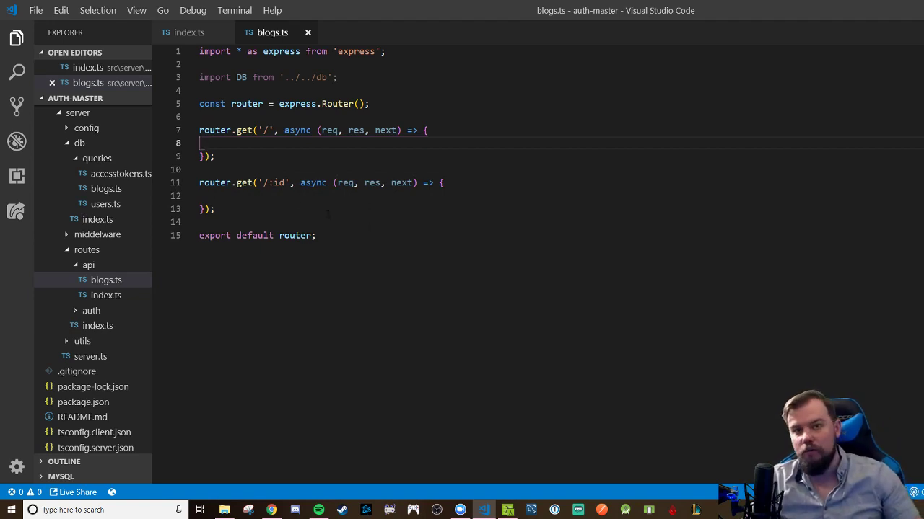
text(try {)
text(} catch(e) {)
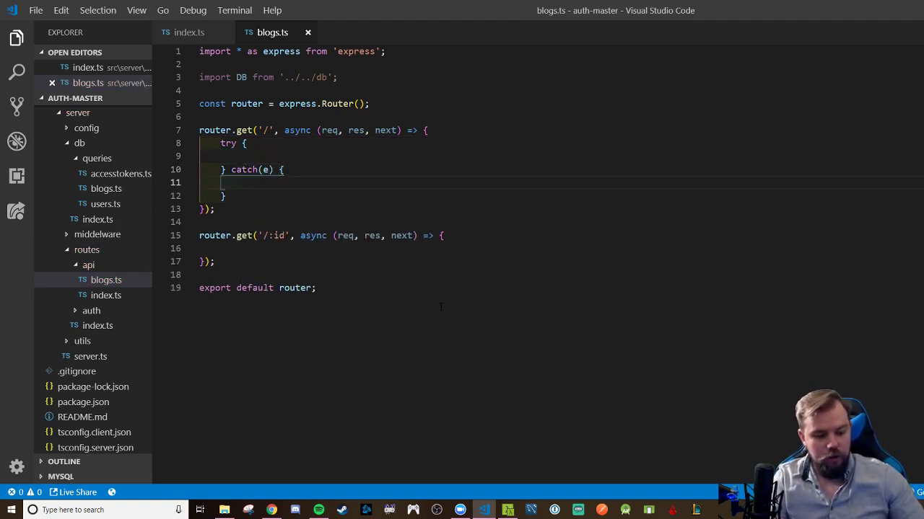
- Fill the '/' try/catch with await DB.Blogs.getAll(), res.send(blogs), console.log(e) and sendStatus(500), then select it for copying
text(console.log(e))
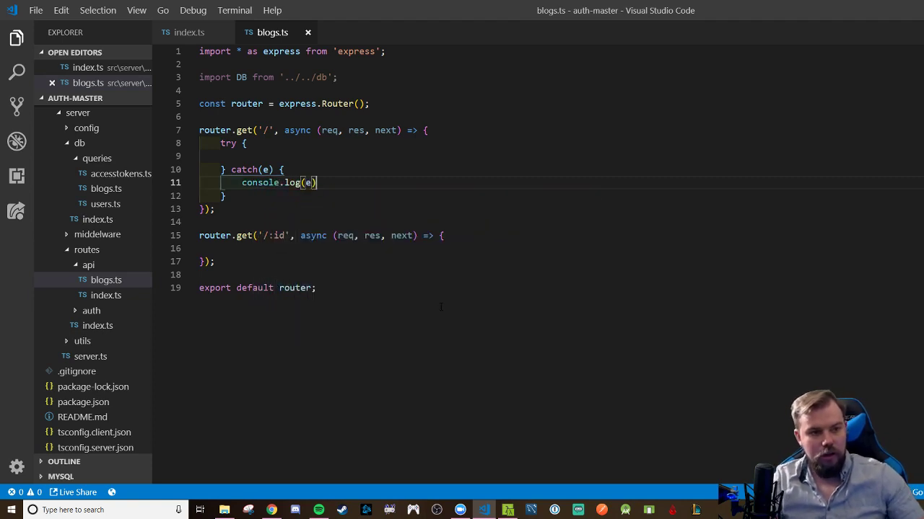
text(res.sendStatus()
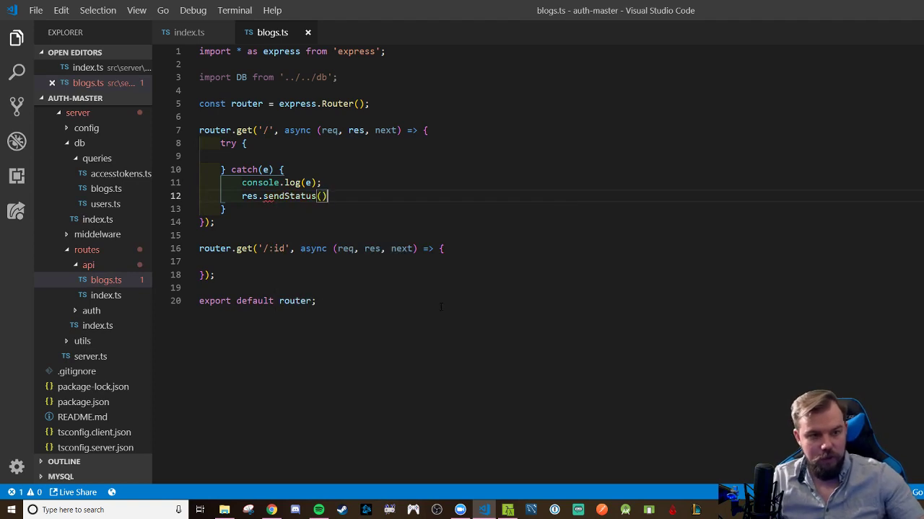
text(500)
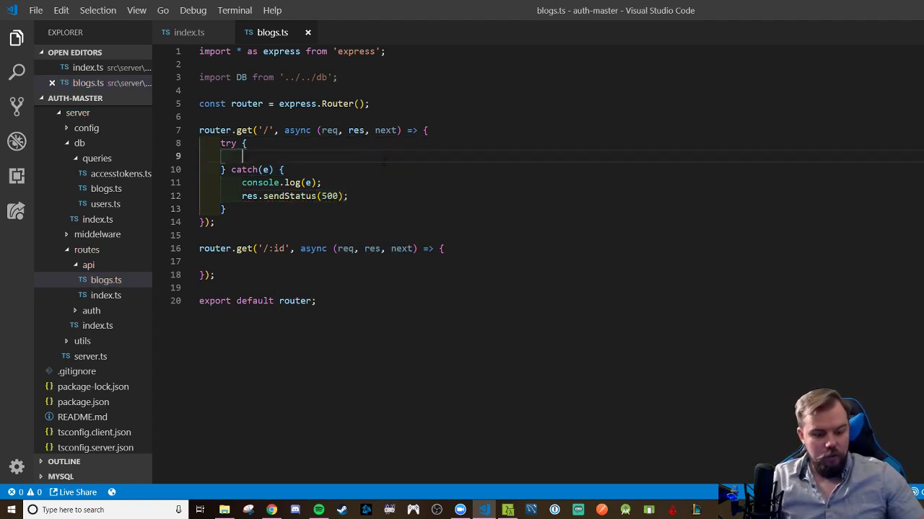
text(let blogs =)
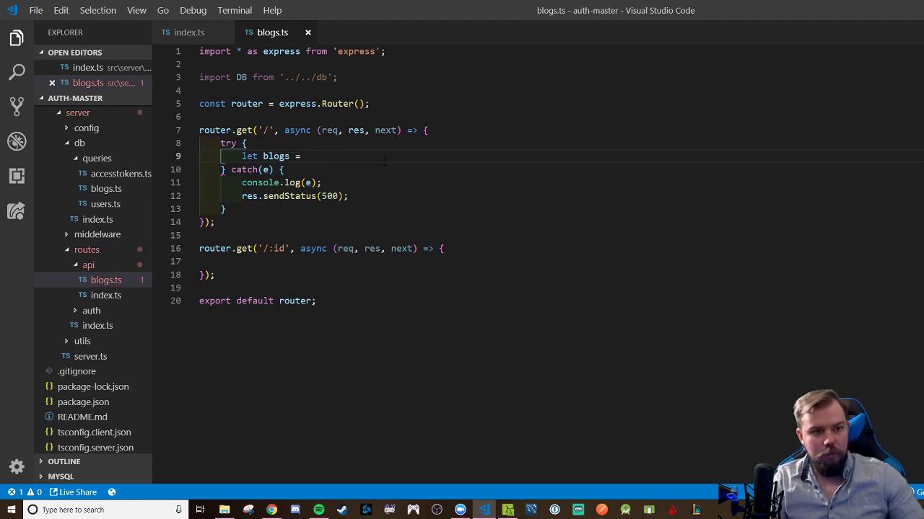
text(await DB)
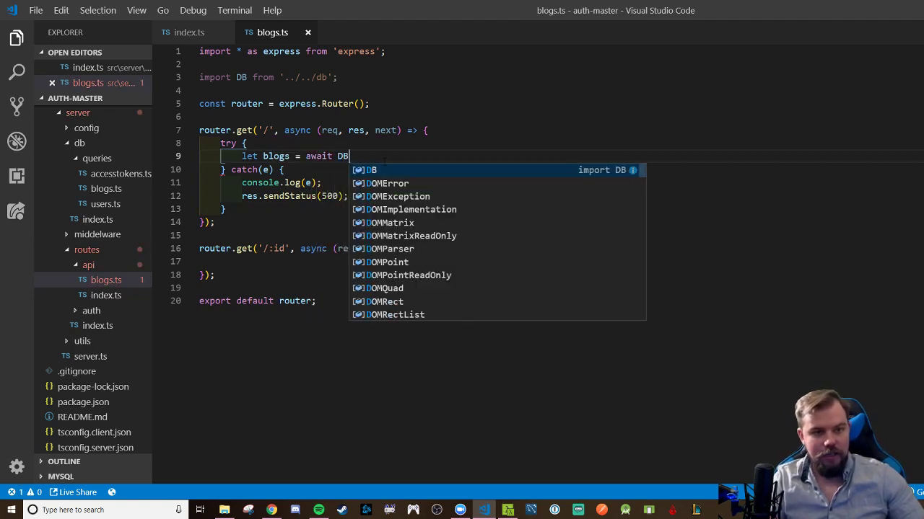
text(.Blogs.getAll();)
text(res.)
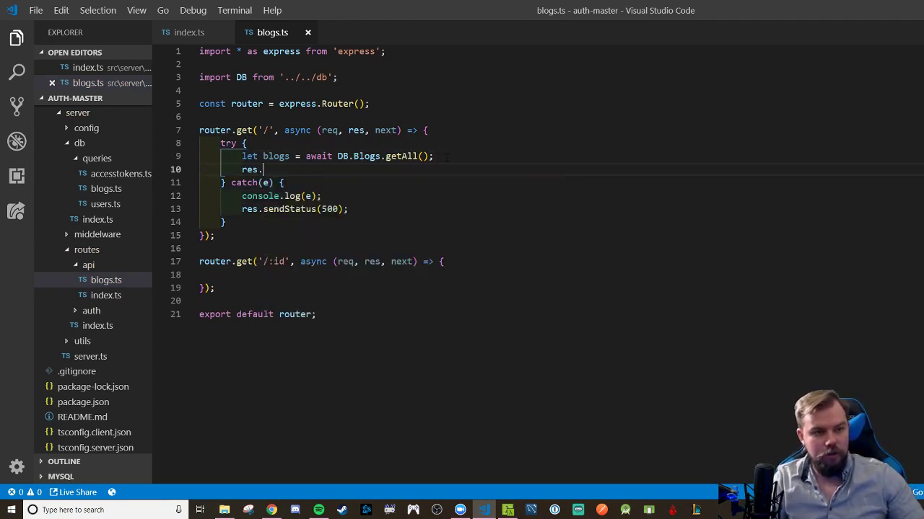
text(send(bl)
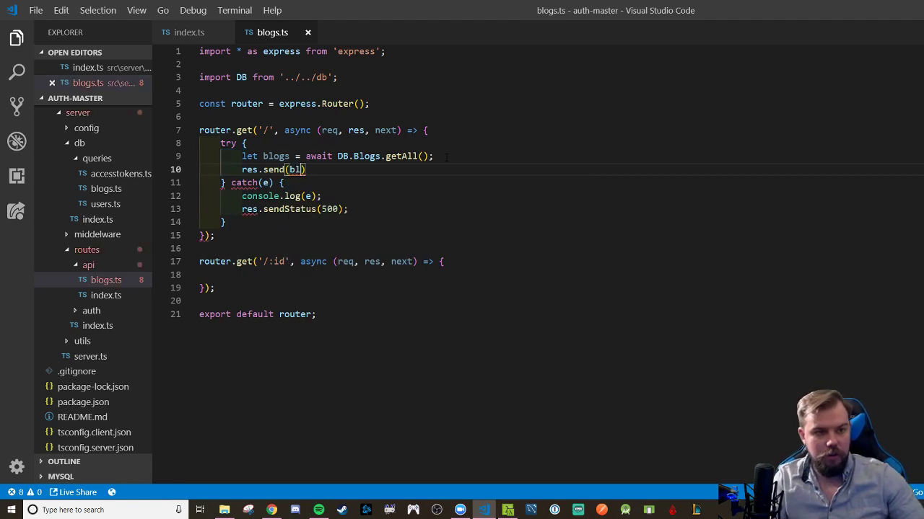
text(ogs)
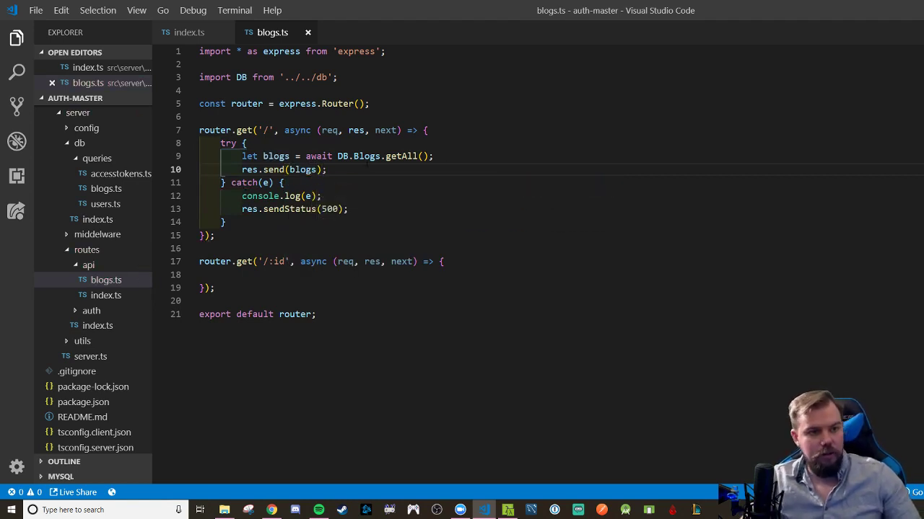
drag(224, 143, 225, 222)
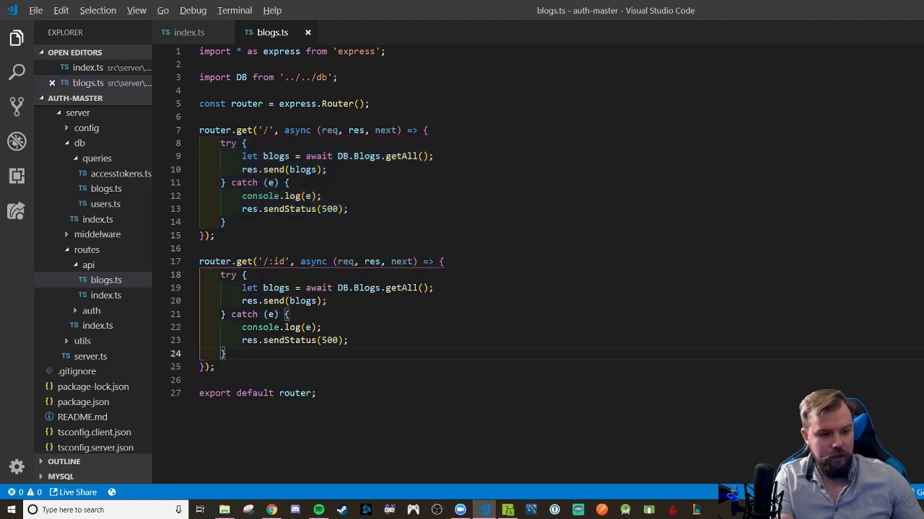
- In '/:id' add let id = req.params.id, use DB.Blogs.getSingleBlog(id) and rename blogs to blog
text(if()
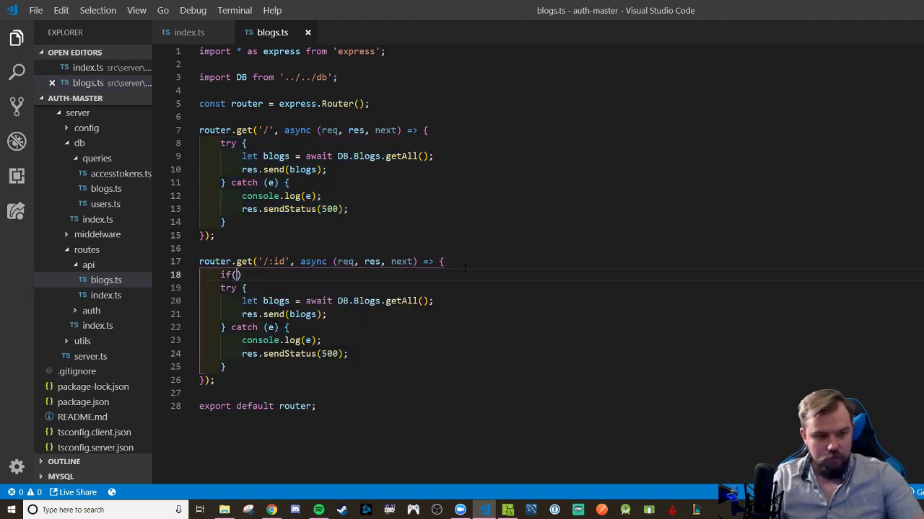
text(let id = r)
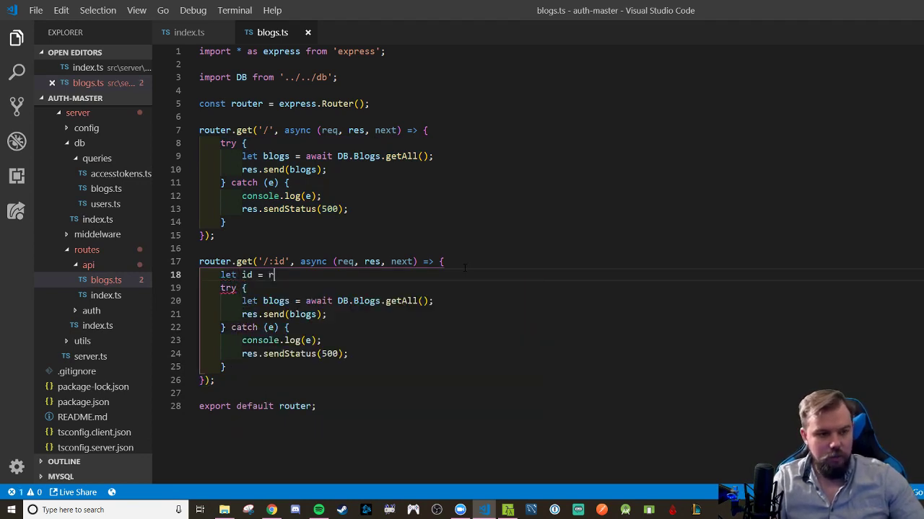
text(eq.params.id;)
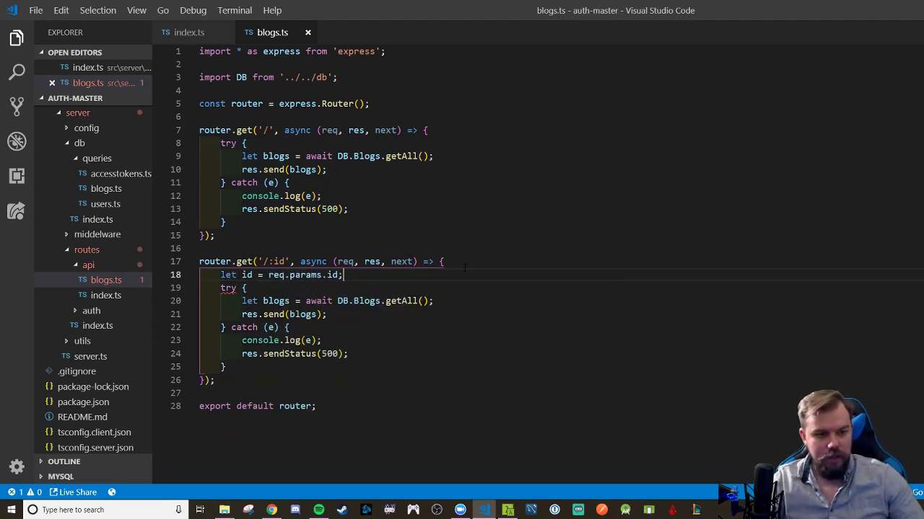
text(id)
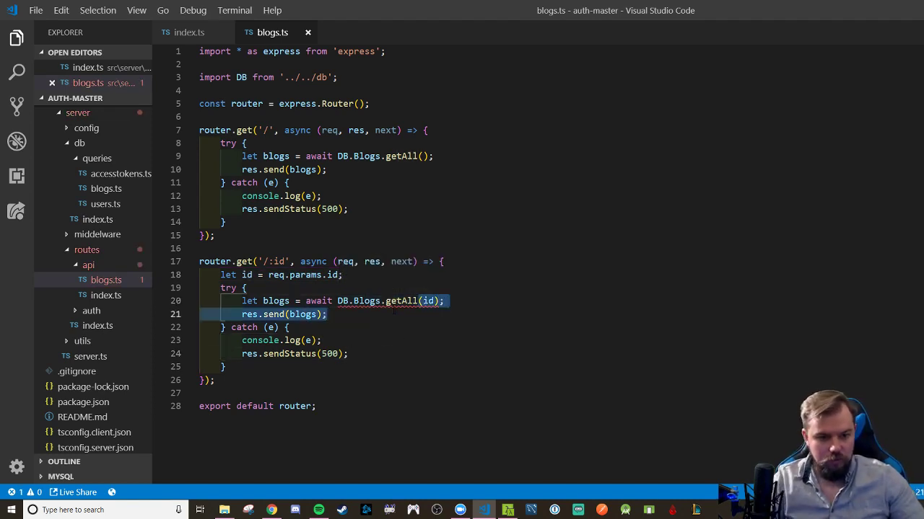
text(gleBlog)
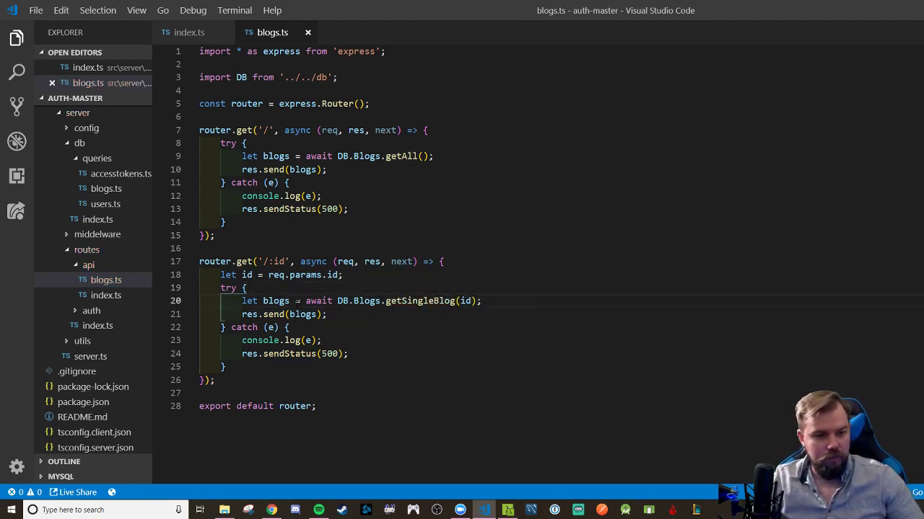
text(bl)
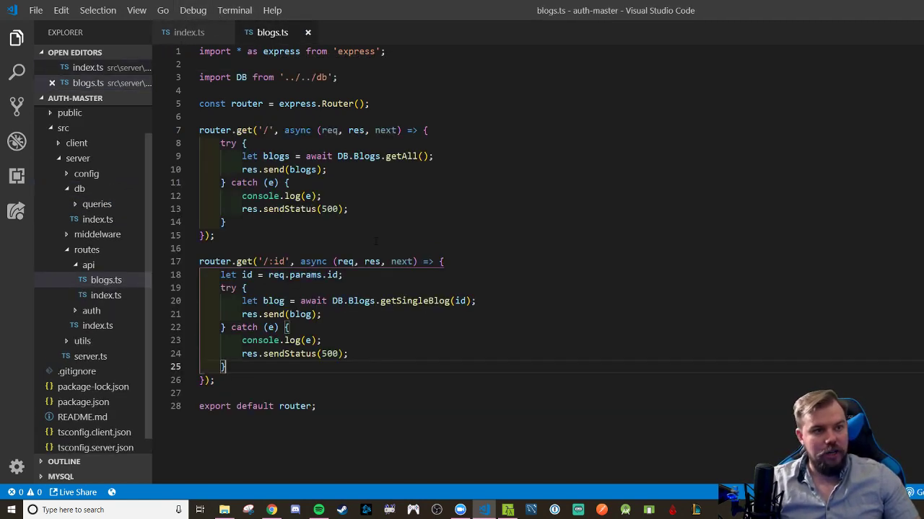
- In api/index.ts add an import of blogsRouter from './blogs'
click(189, 31)
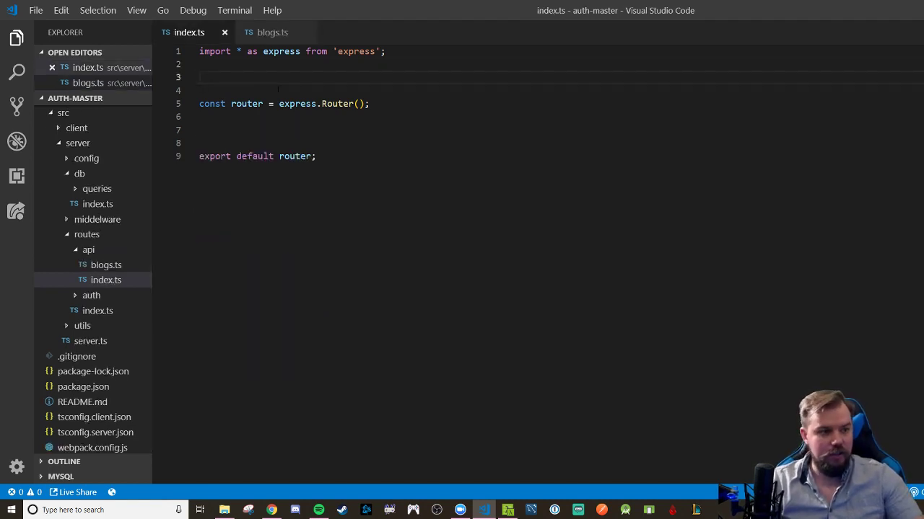
text(im)
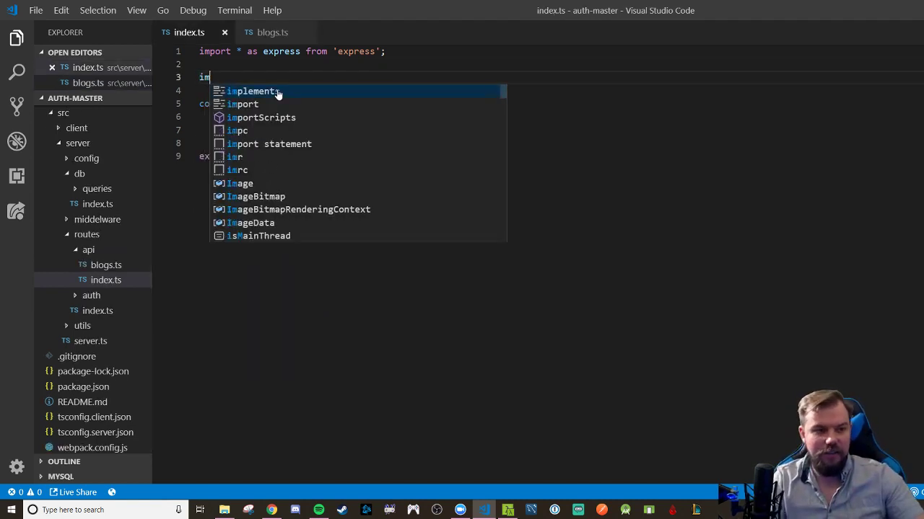
text(import)
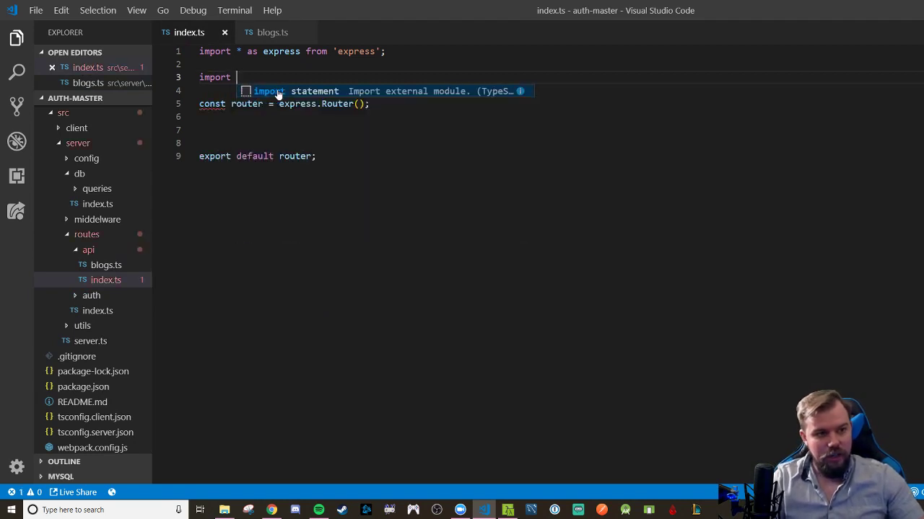
text(blogsRouter from './)
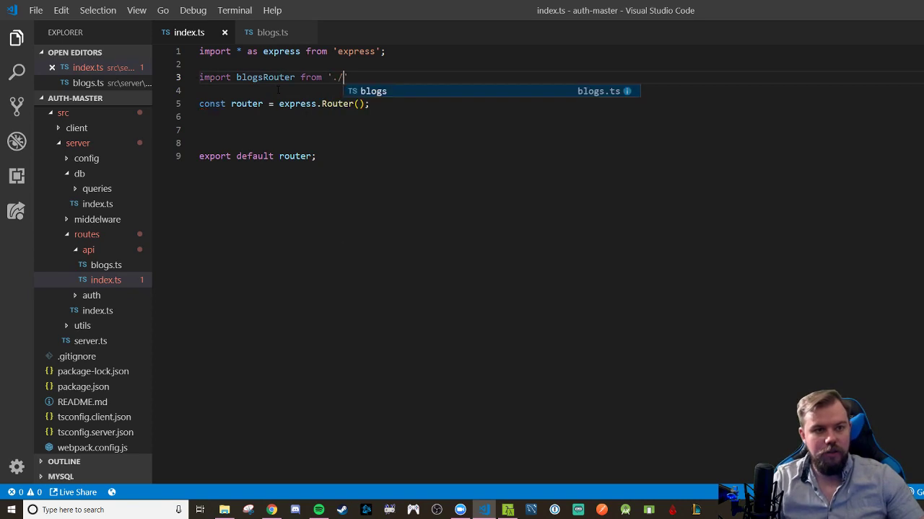
key(Tab)
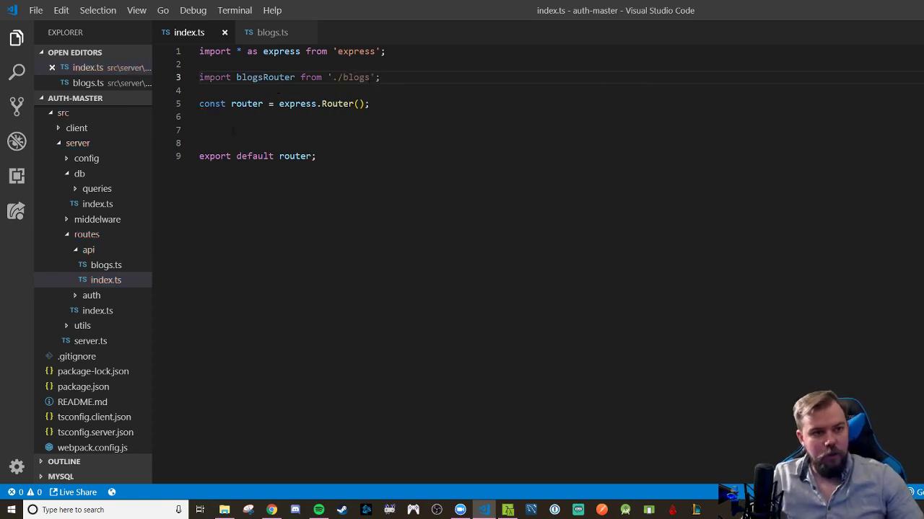
- Mount blogsRouter with router.use('/blogs', blogsRouter)
text(router)
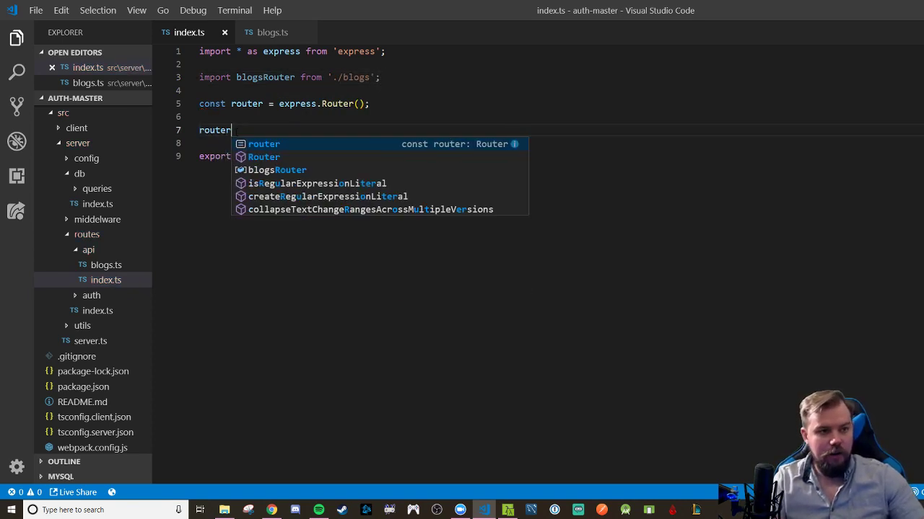
text(.use('./)
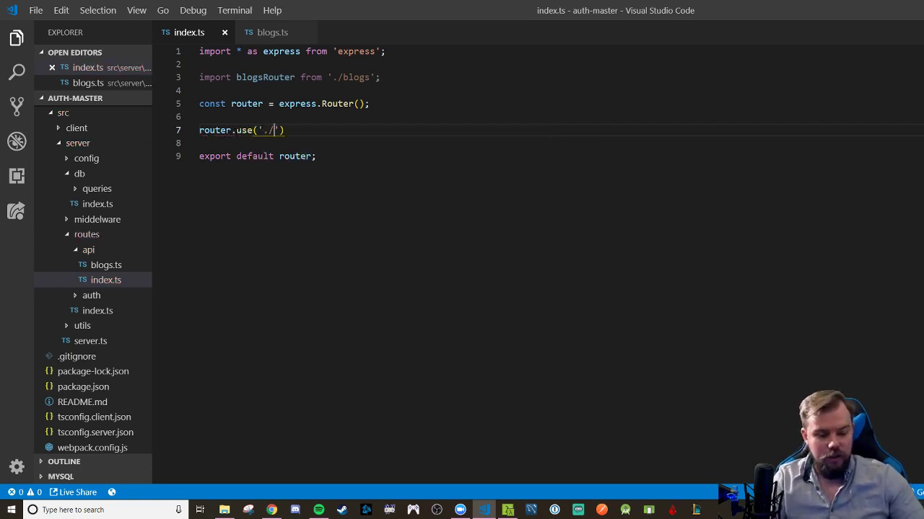
text(blogs)
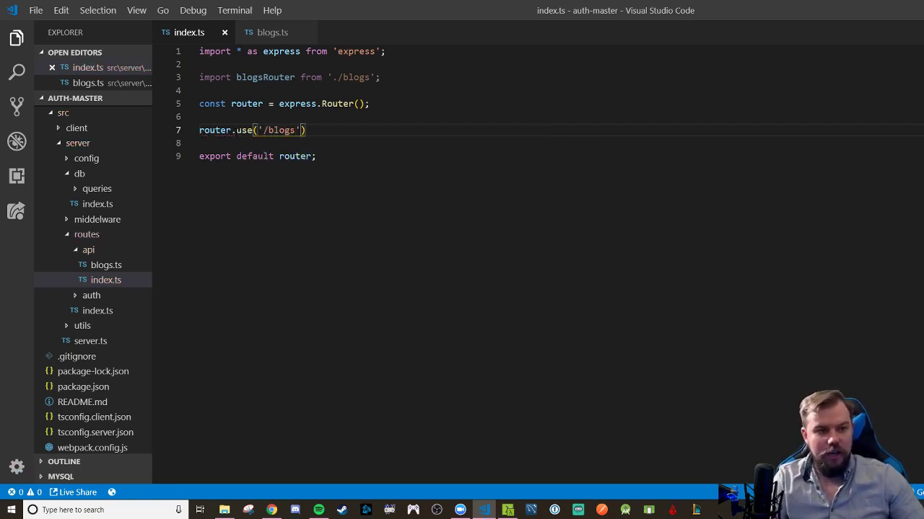
text(, blo)
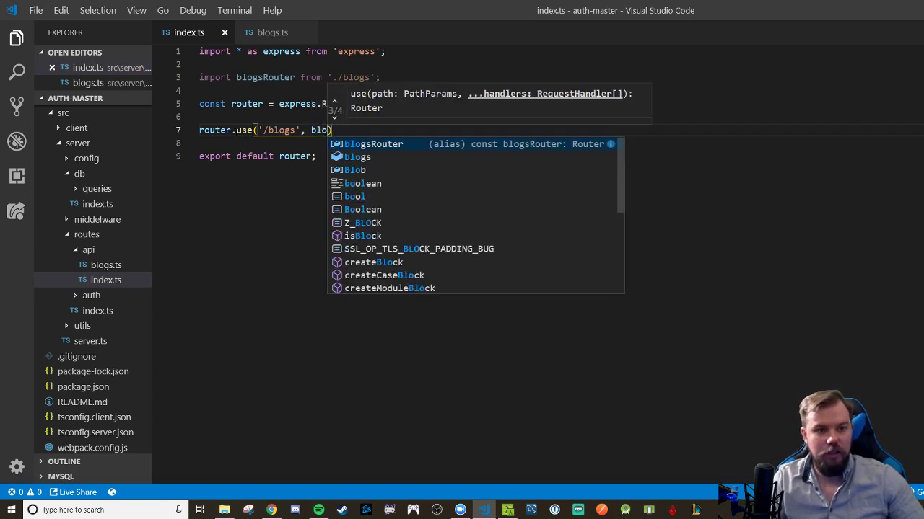
key(Tab)
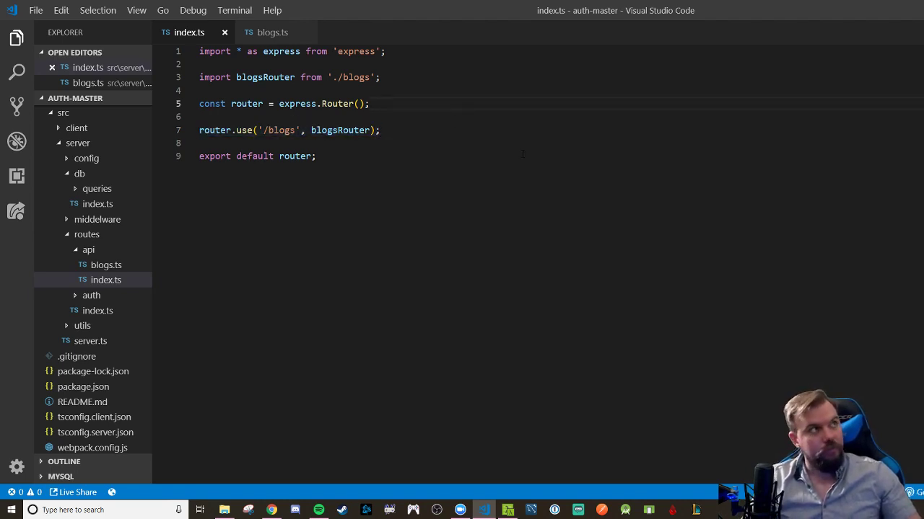
- Insert an empty router.use() call above the '/blogs' mount and tidy the blank lines
text(router)
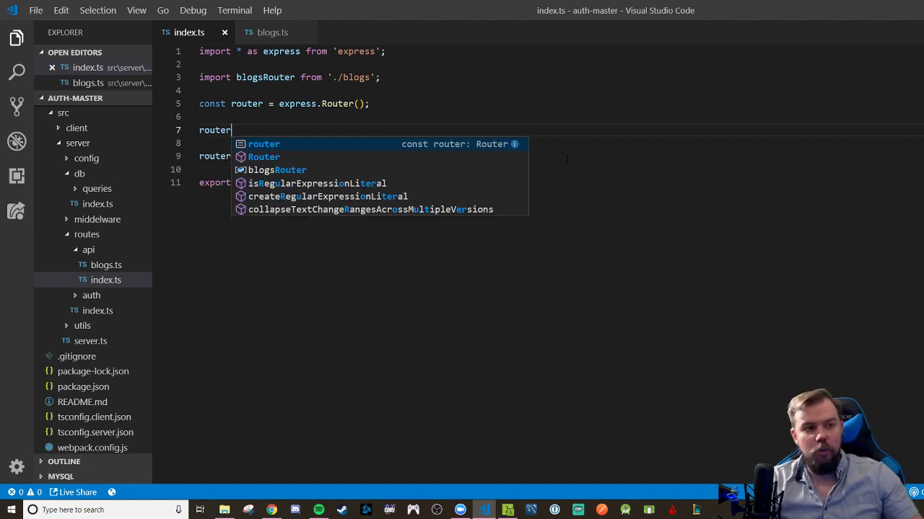
text(.use()
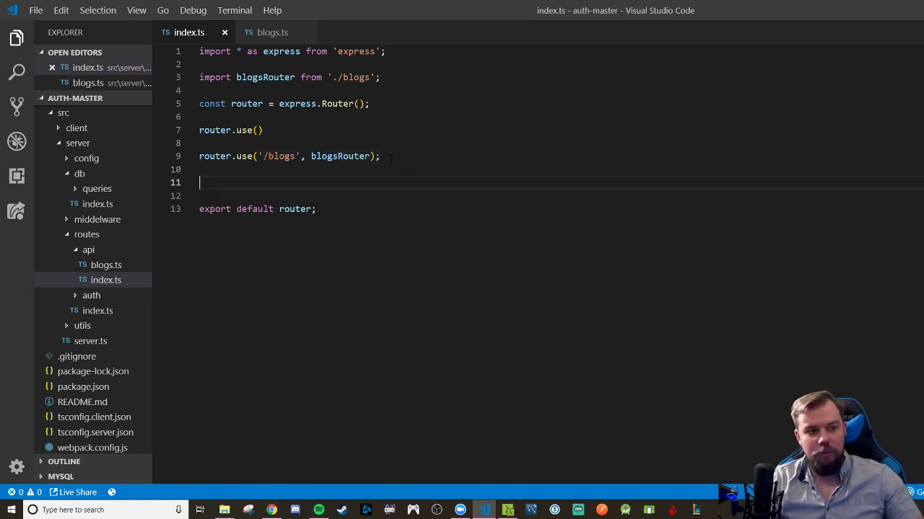
key(enter)
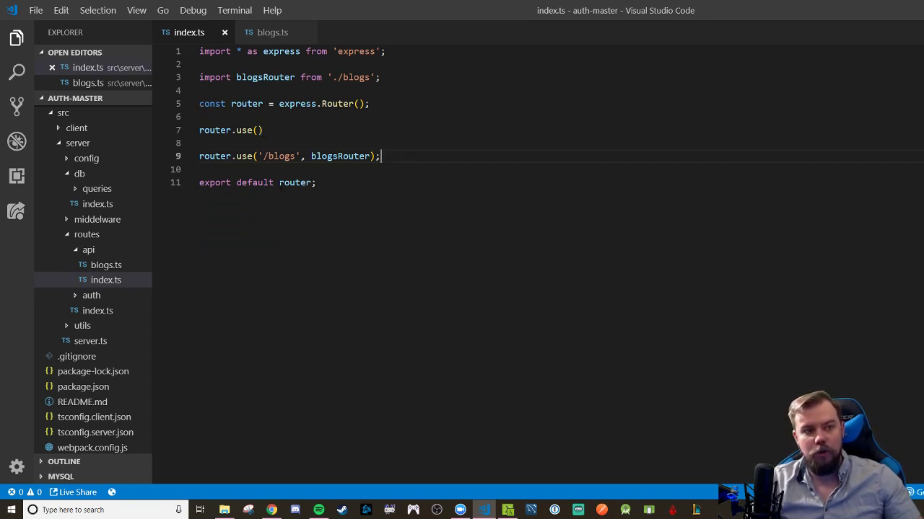
- Give router.use() an empty (req, res, next) => { } handler and begin a new import line
click(259, 130)
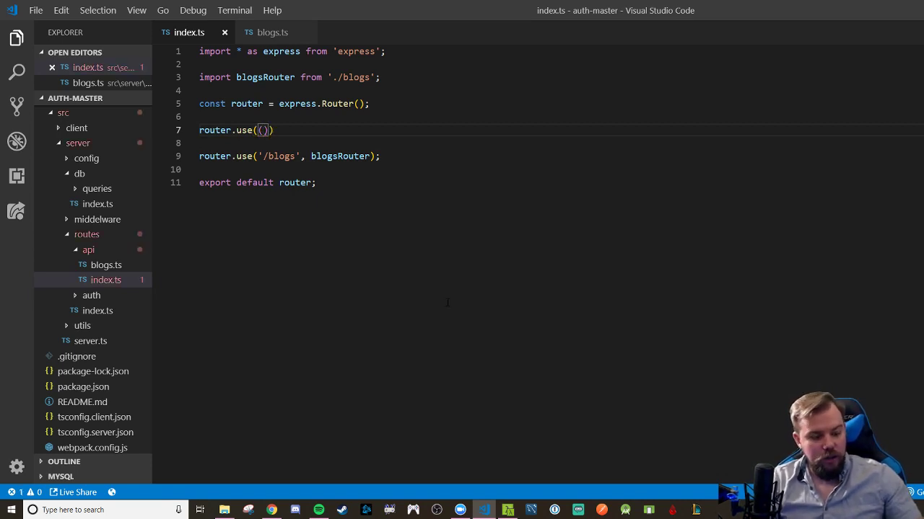
text(req, res, next)
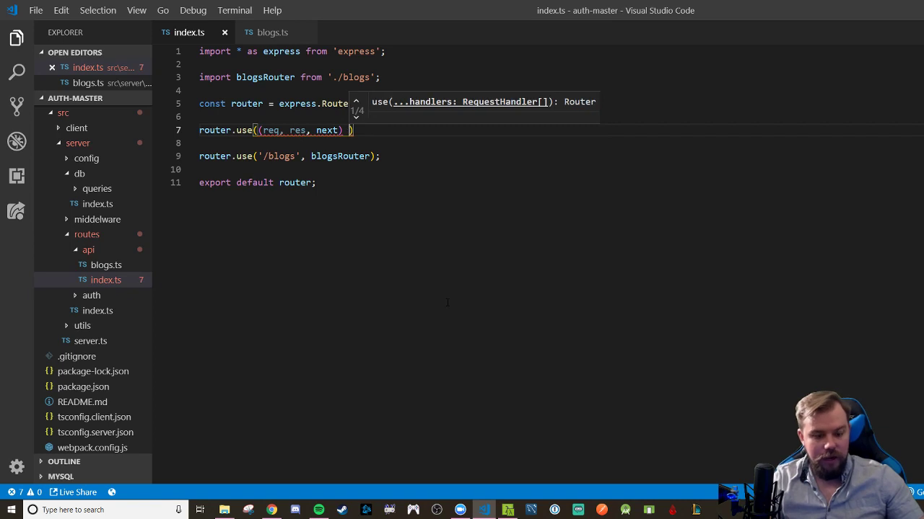
text(=> {)
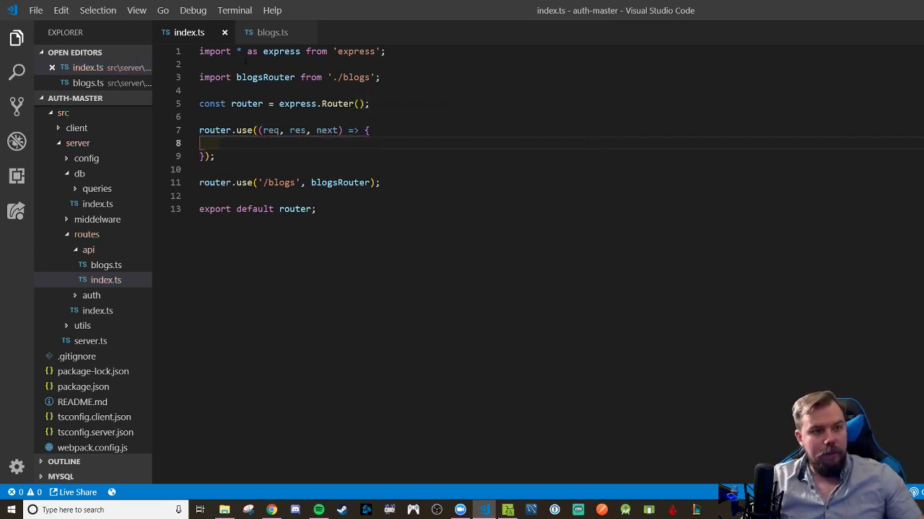
text(import * as)
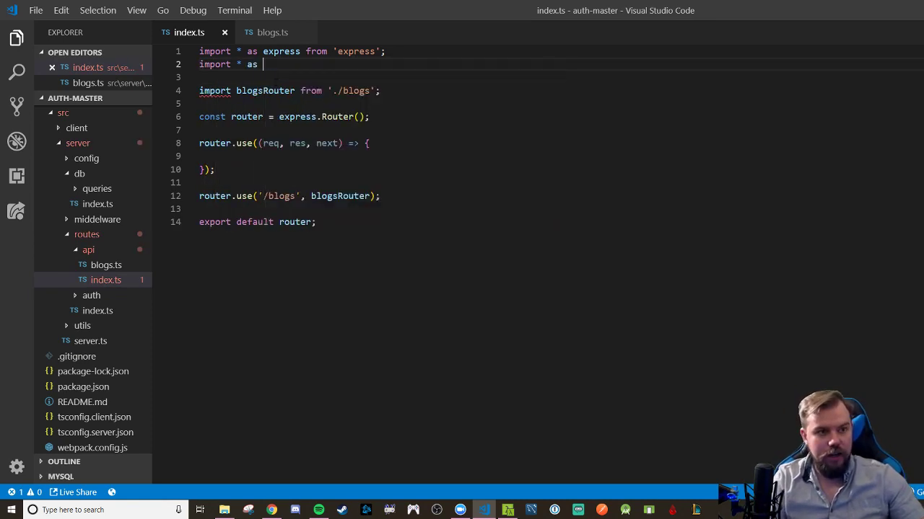
- Add import * as passport from 'passport' beneath the express import in index.ts
text(passpo)
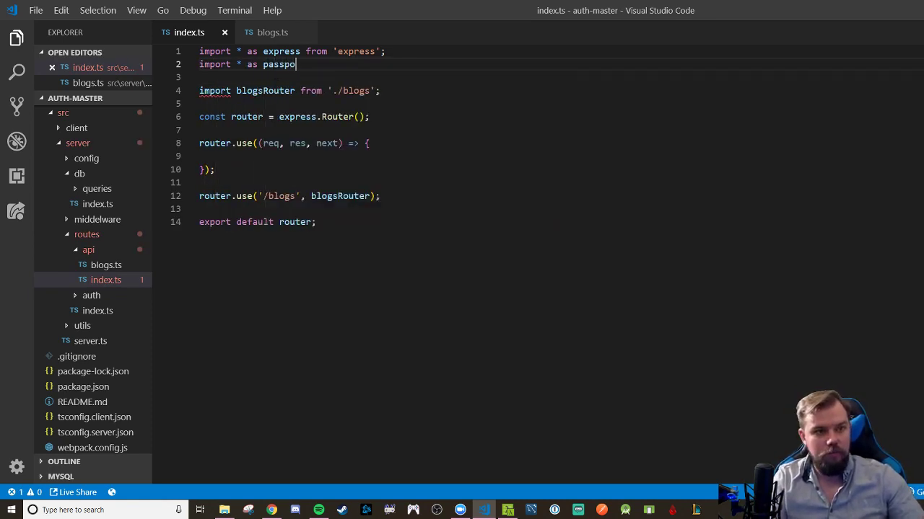
text(rt from 'passport';)
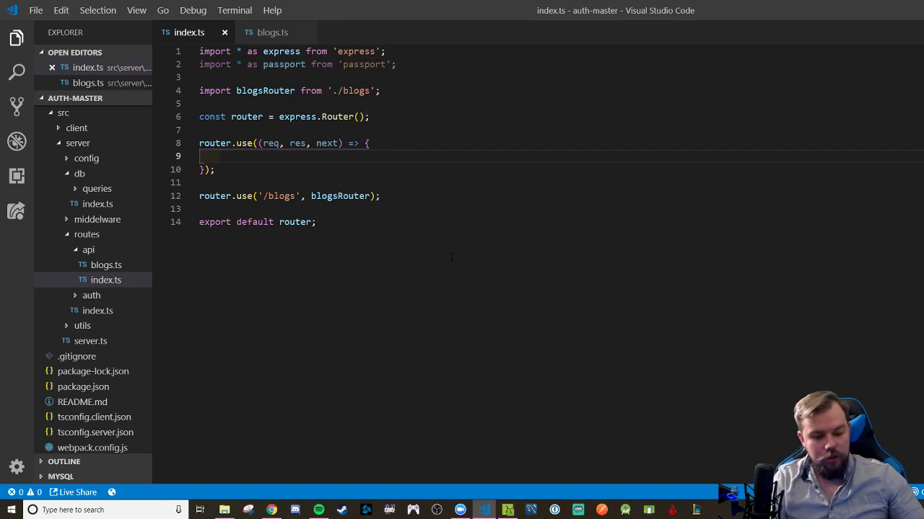
- Call passport.authenticate('bearer', { session: false }, (err, user, info) => ...) inside the middleware
text(passport.)
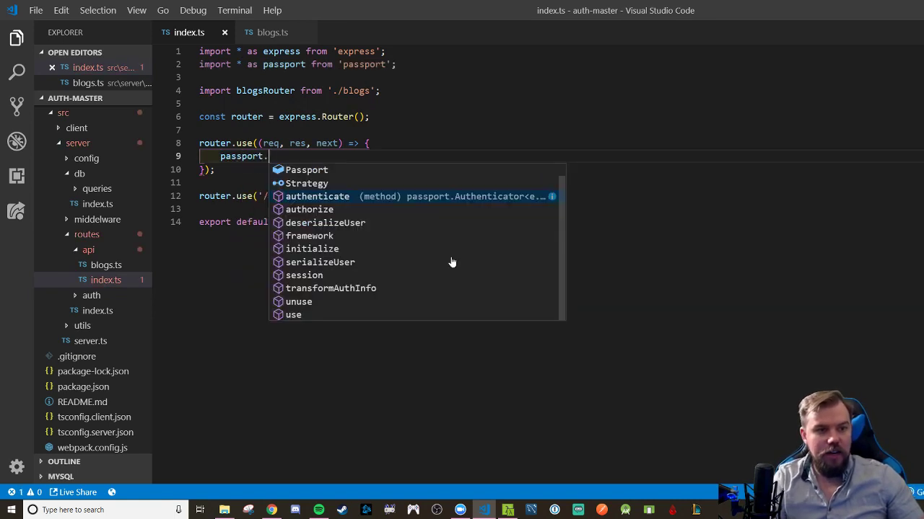
click(317, 196)
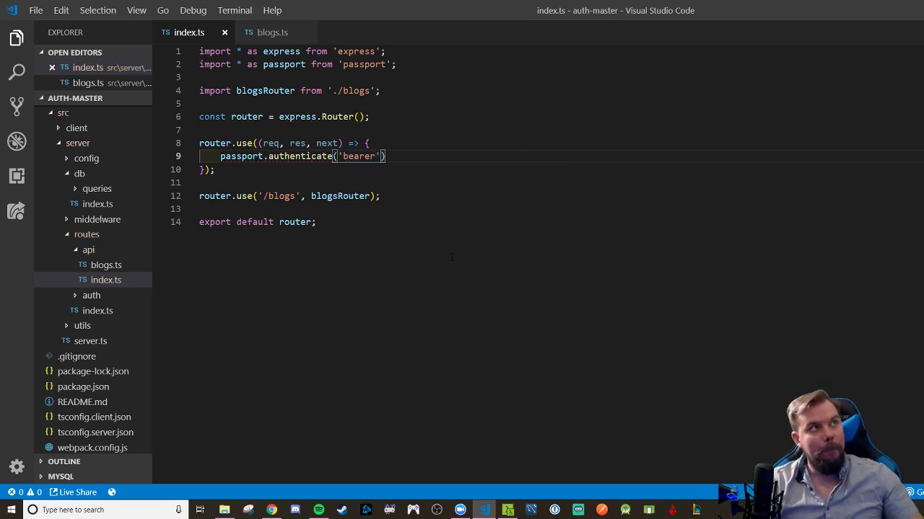
text(, {})
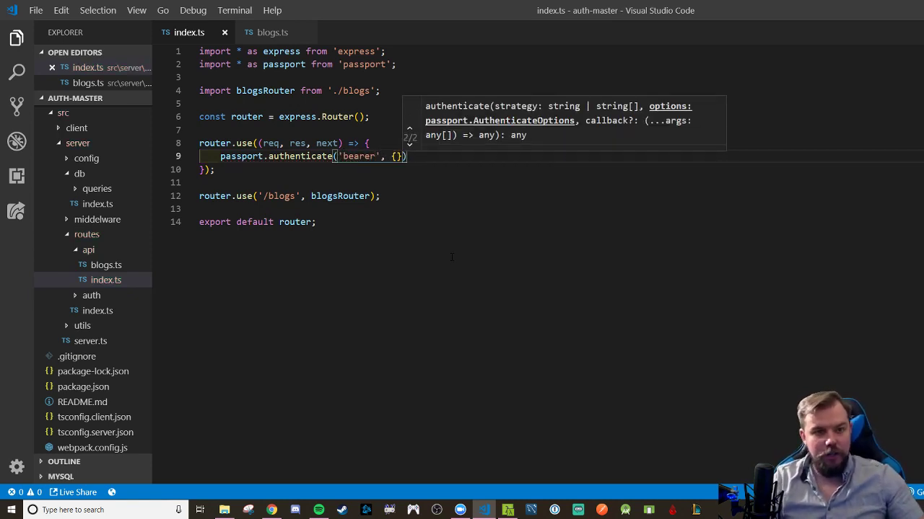
text(session: fals)
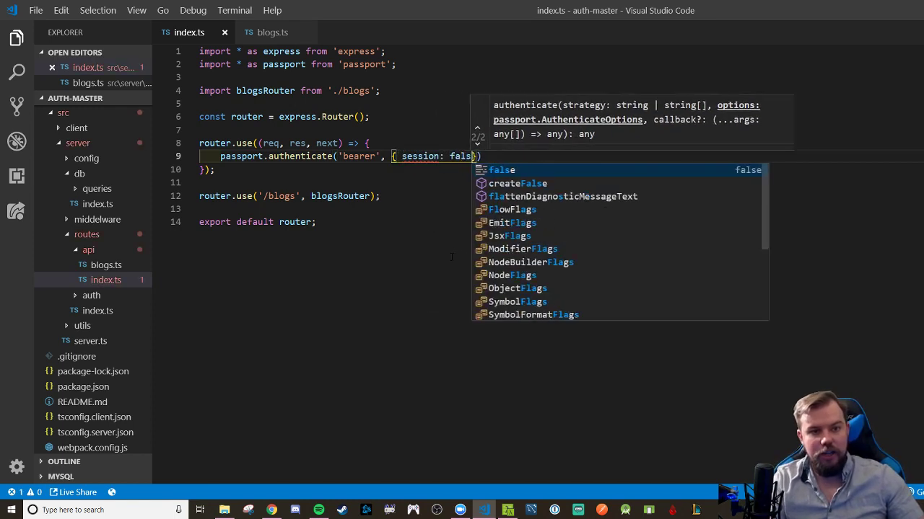
text(e },)
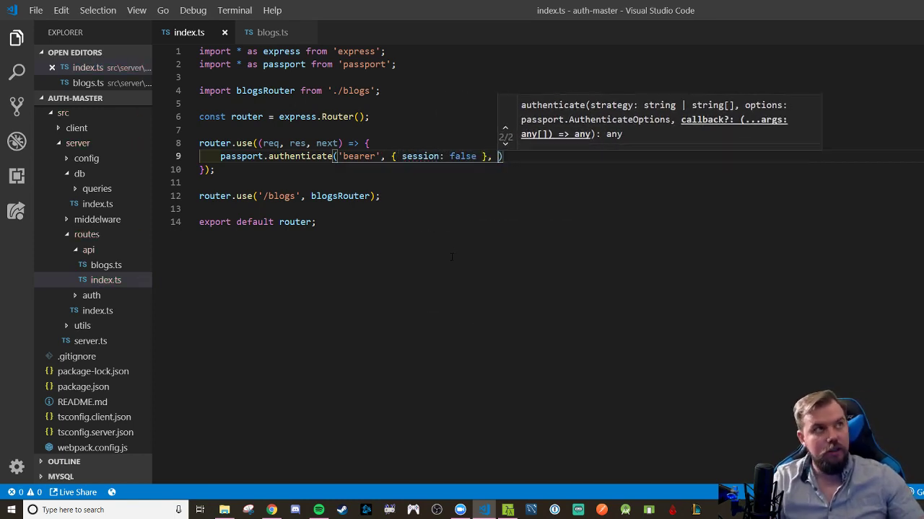
text((err, user, info)
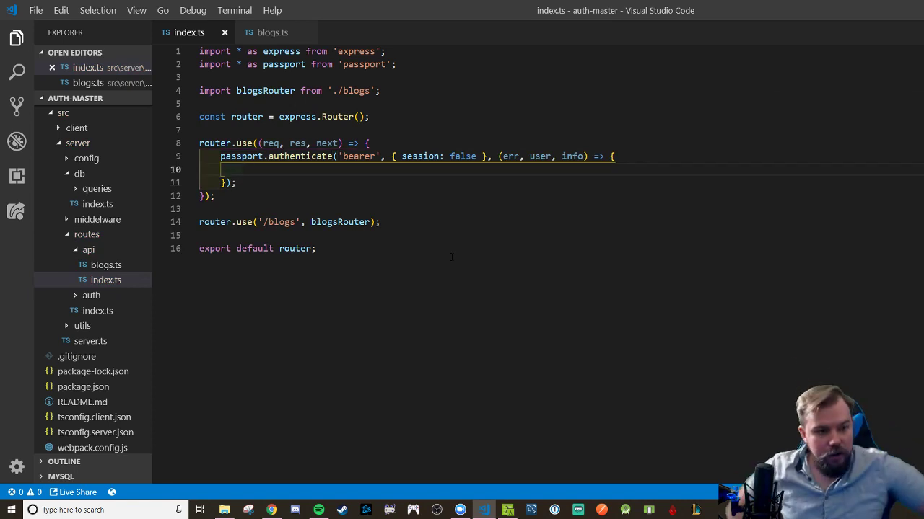
- In the callback, assign req.user = user when a user exists and return next()
text(if()
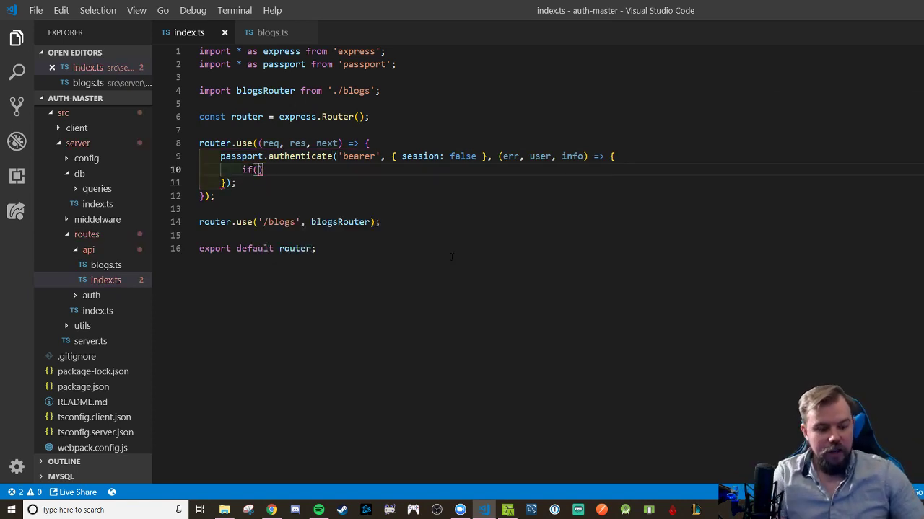
text(user)
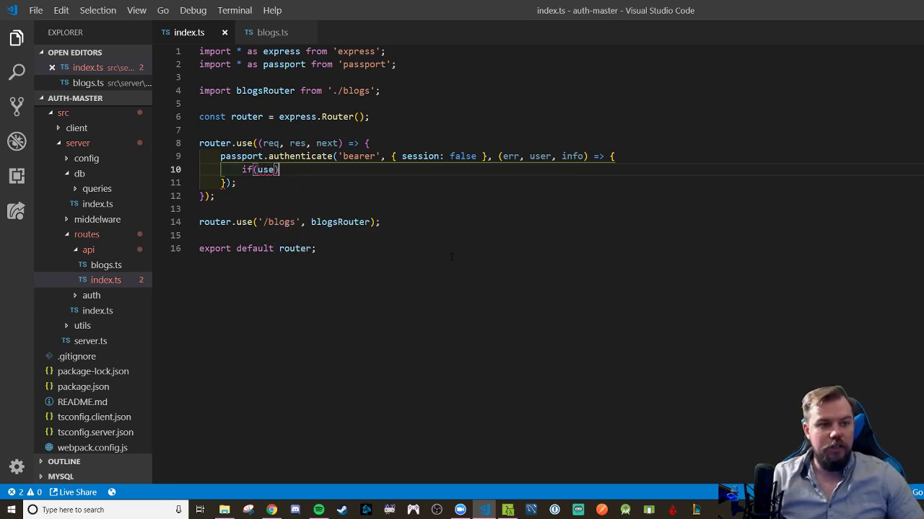
text(r)
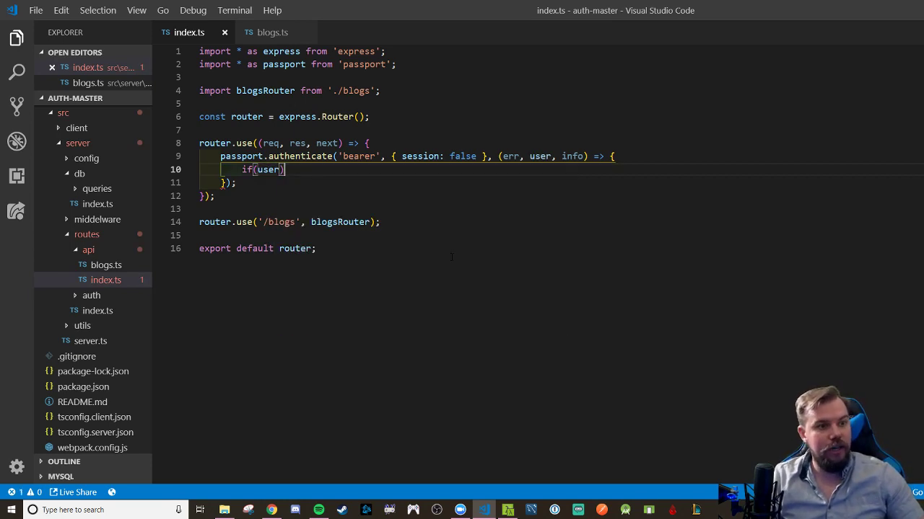
text(req.user =)
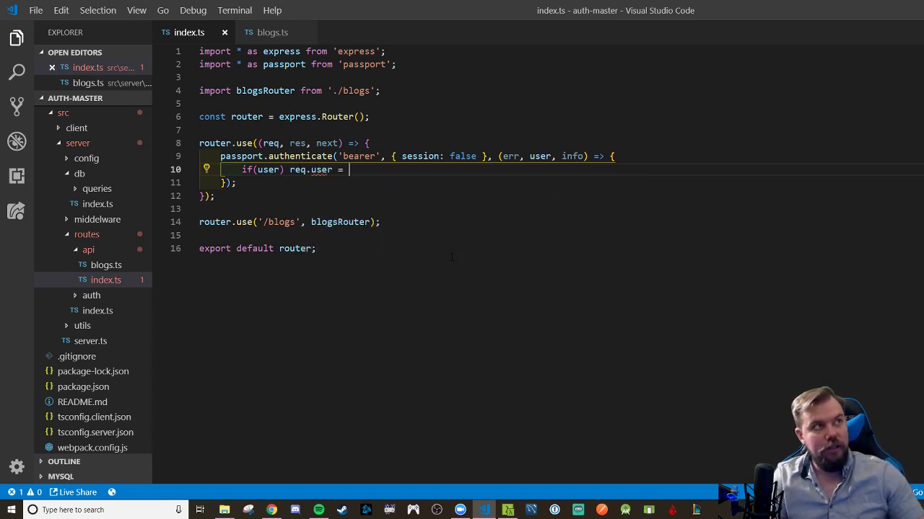
text(user;)
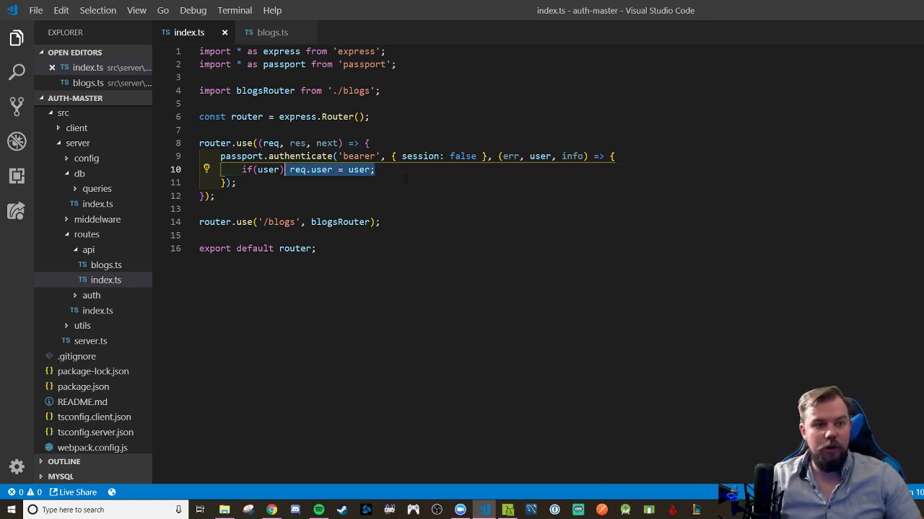
key(Enter)
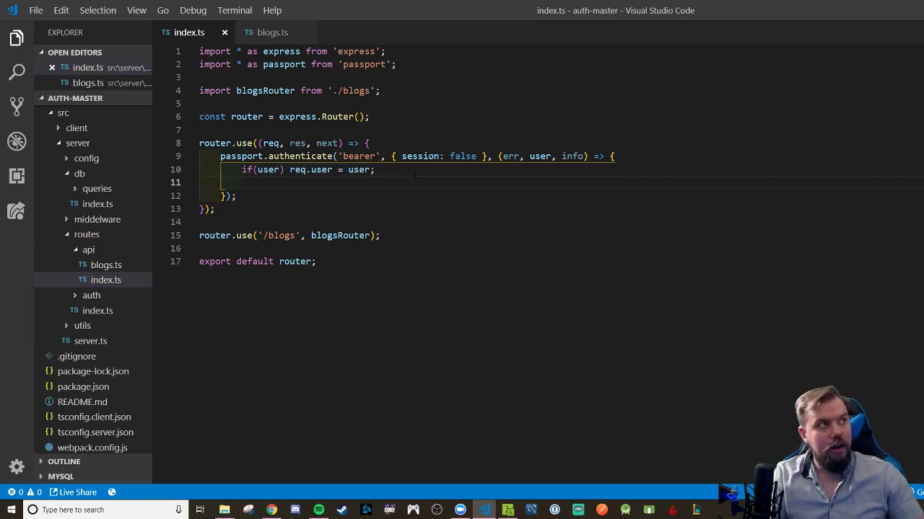
text(return next();)
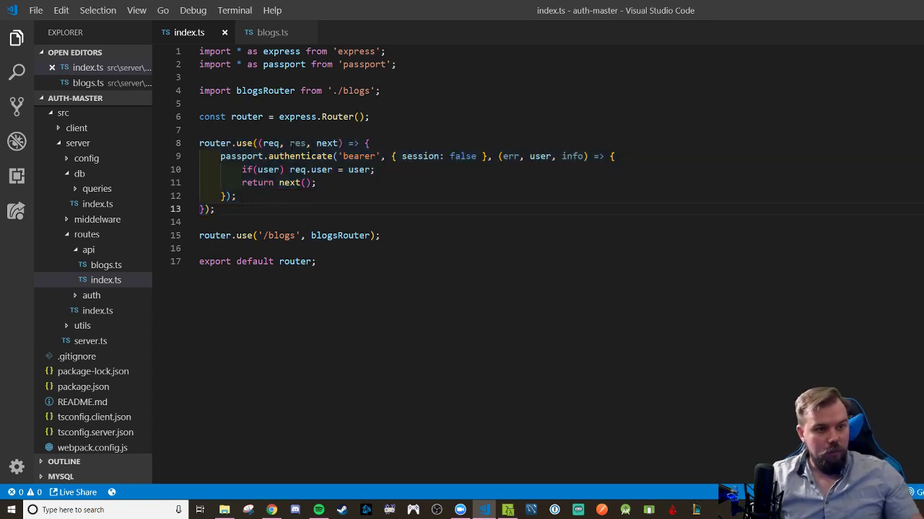
- Review the Routes API checklist in the StackEdit notes and return to blogs.ts
click(271, 32)
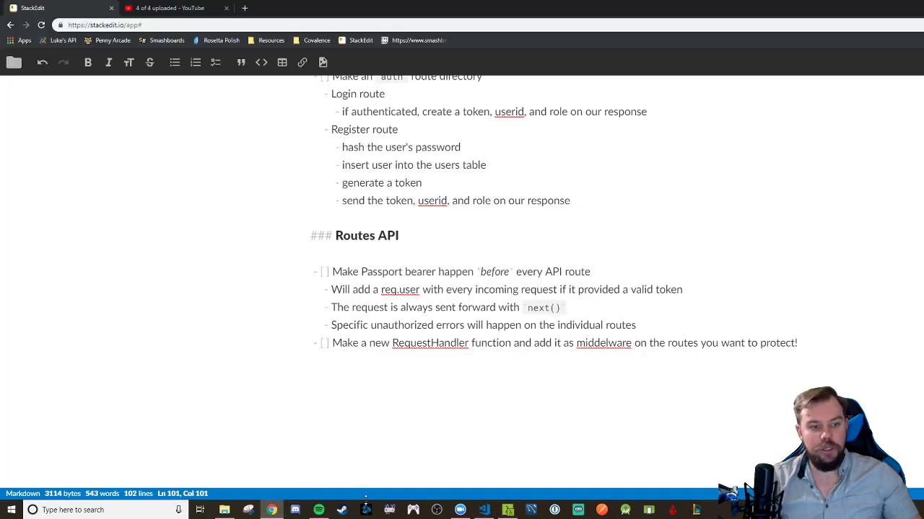
click(484, 511)
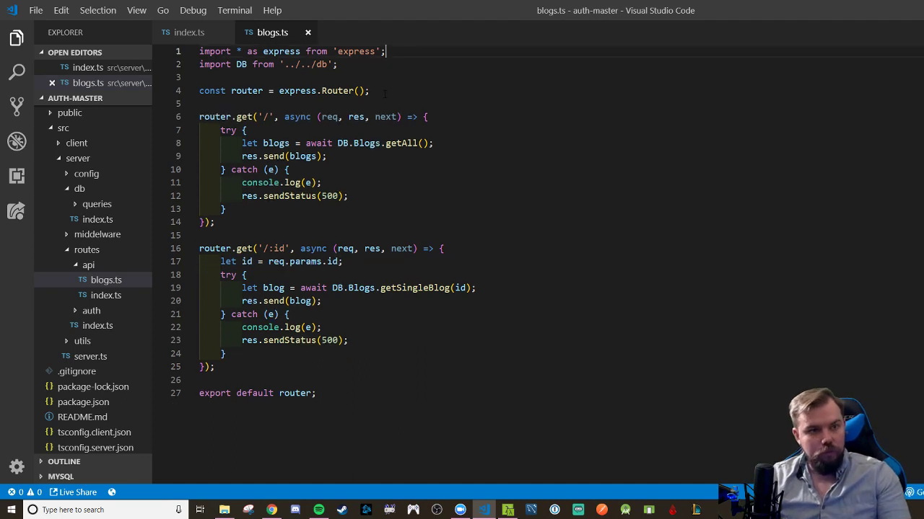
- Declare const isAdmin: RequestHandler below the router, auto-importing RequestHandler from express-serve-static-core
key(Enter)
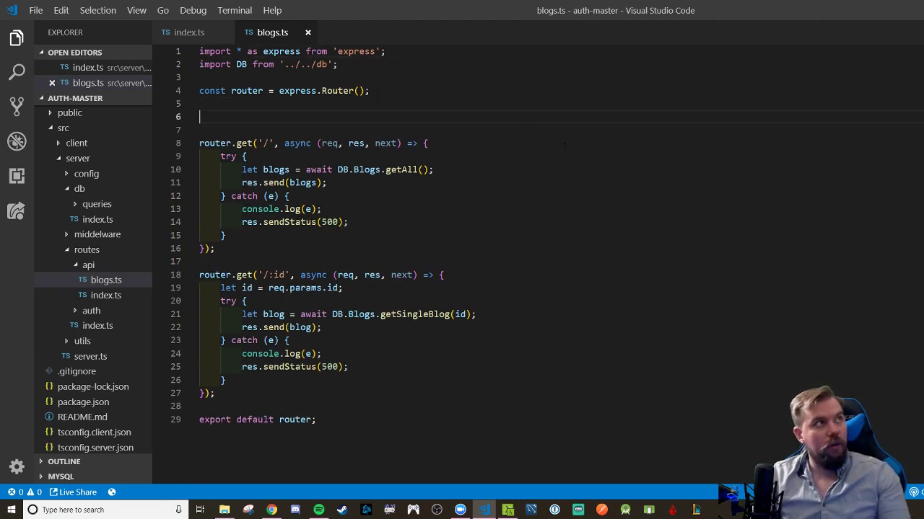
text(const)
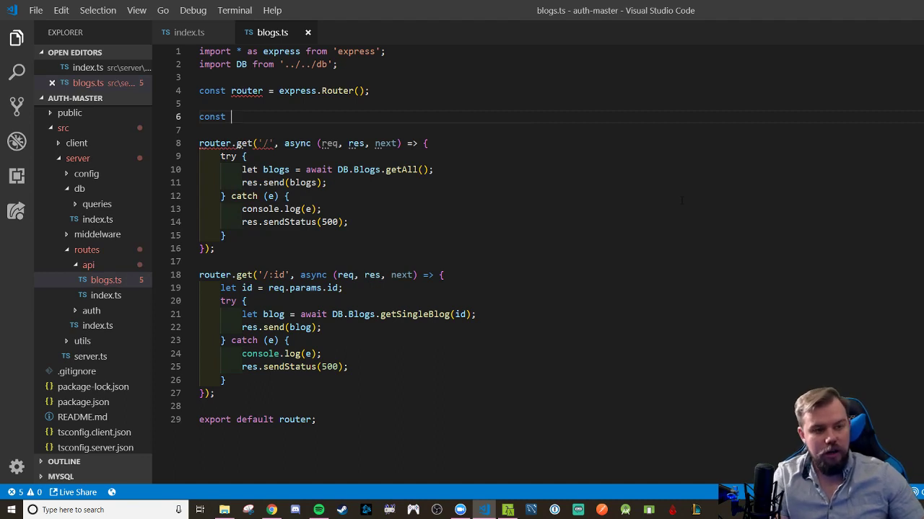
text(isAdmin)
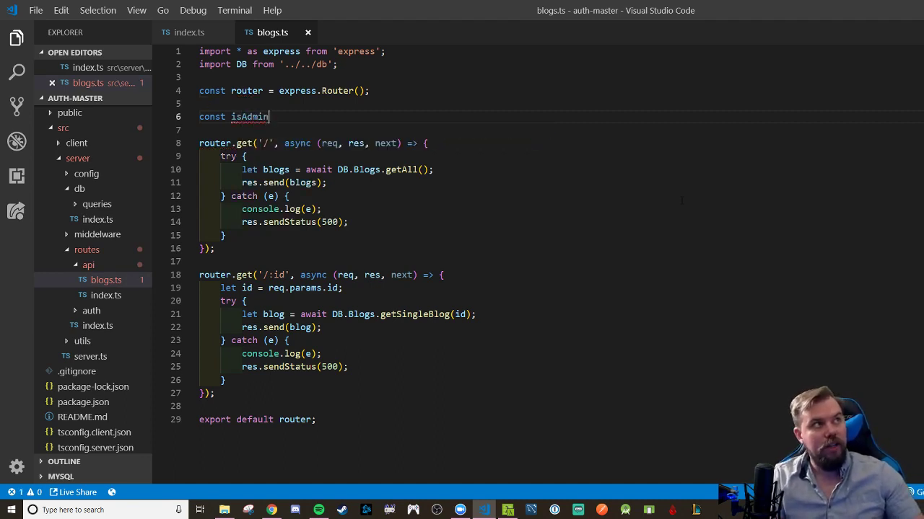
text(: Reqe)
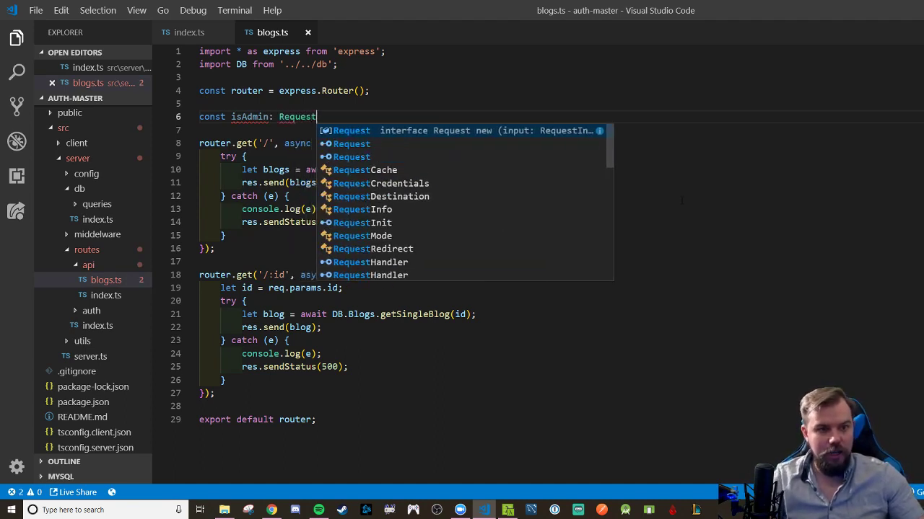
text(Han)
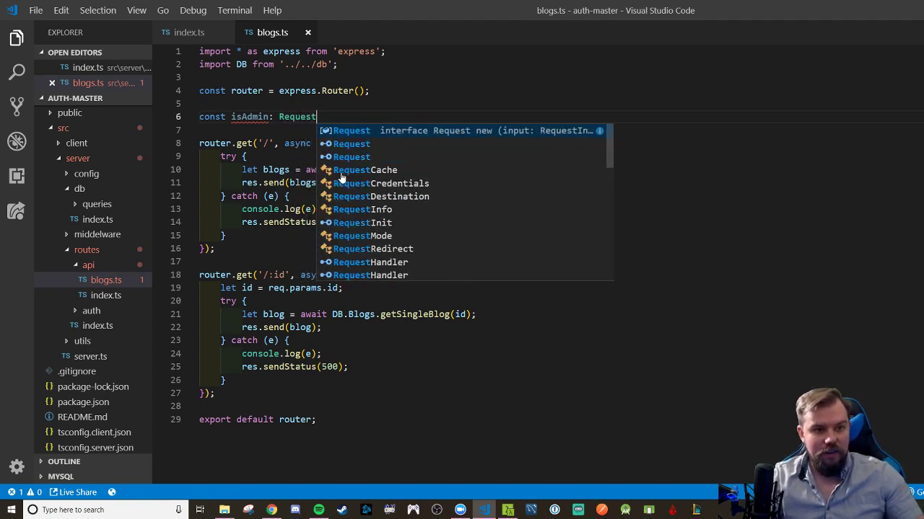
text(Ha)
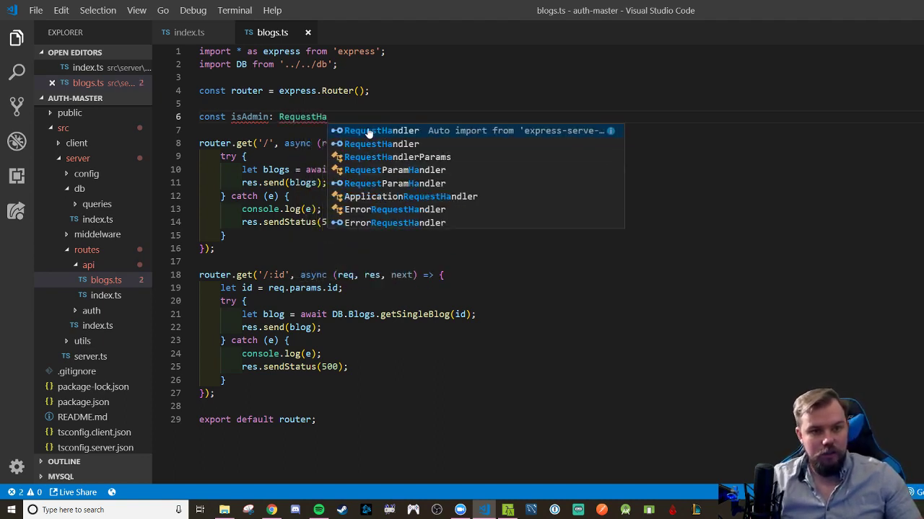
click(381, 130)
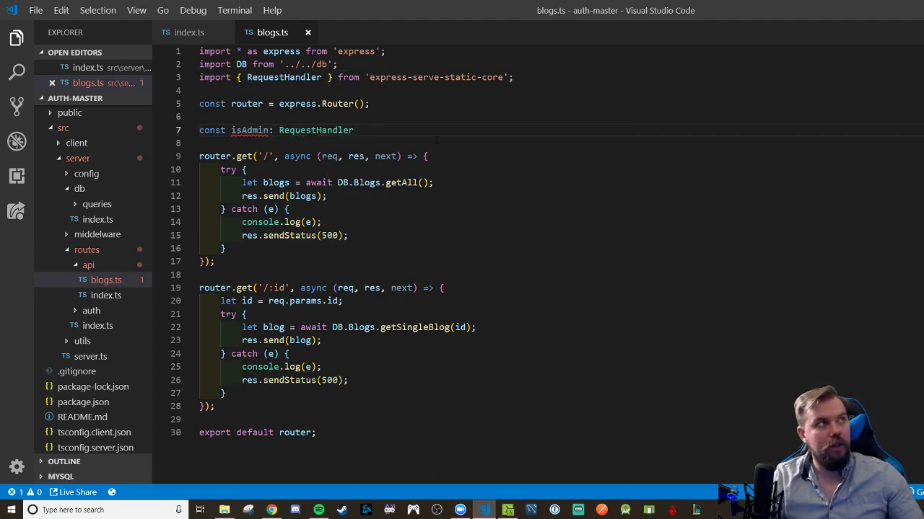
- Write the (req, res, next) arrow function checking !req.user || req.user.role !== 'admin'
text(= ())
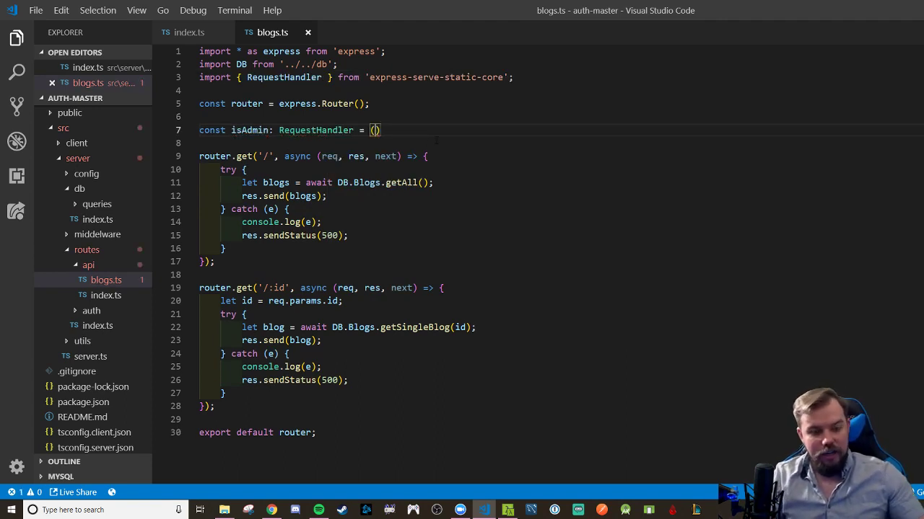
text(req, res, next)
click(562, 143)
text(if()
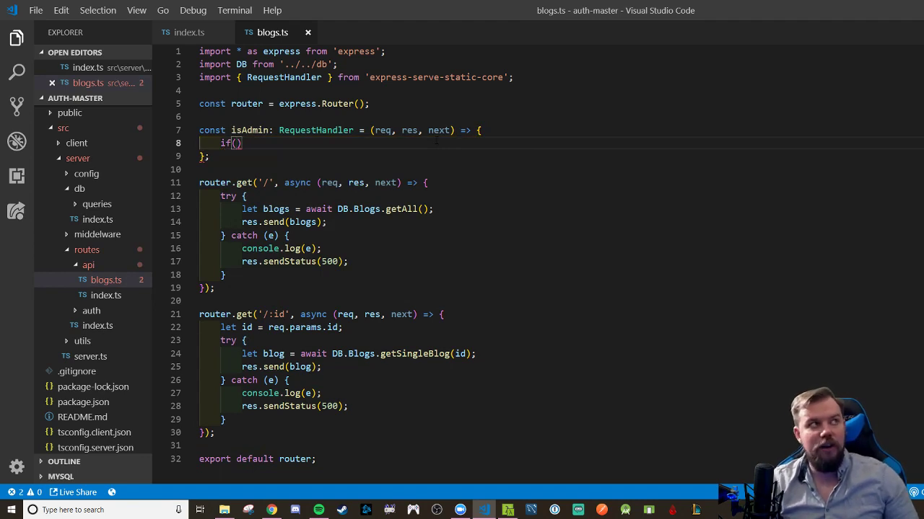
text(~)
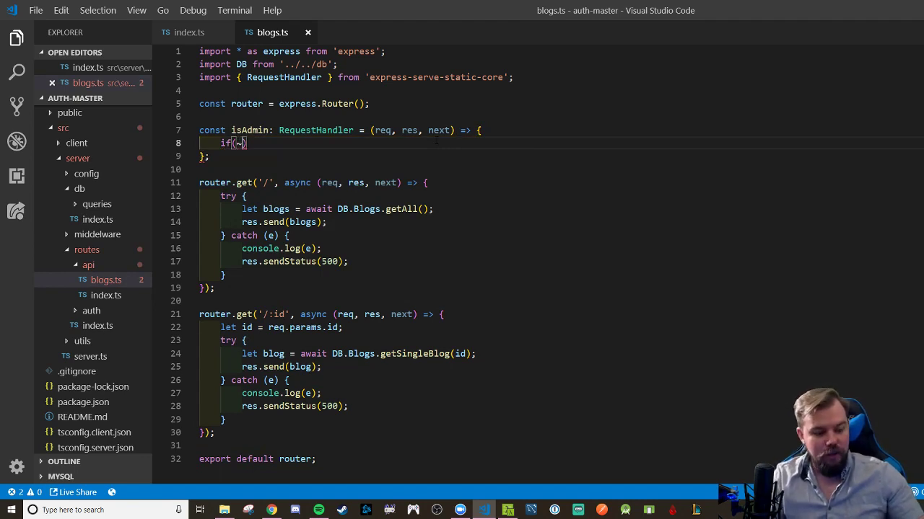
text(!req)
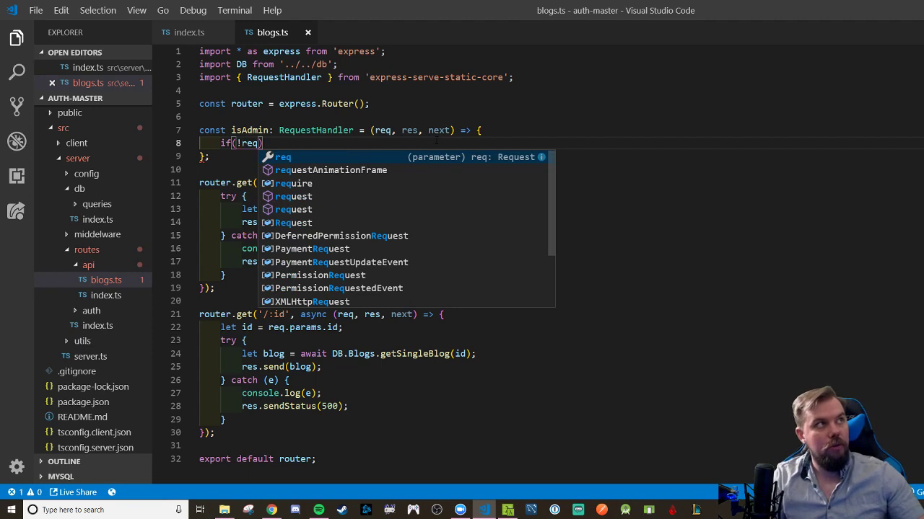
text(.user)
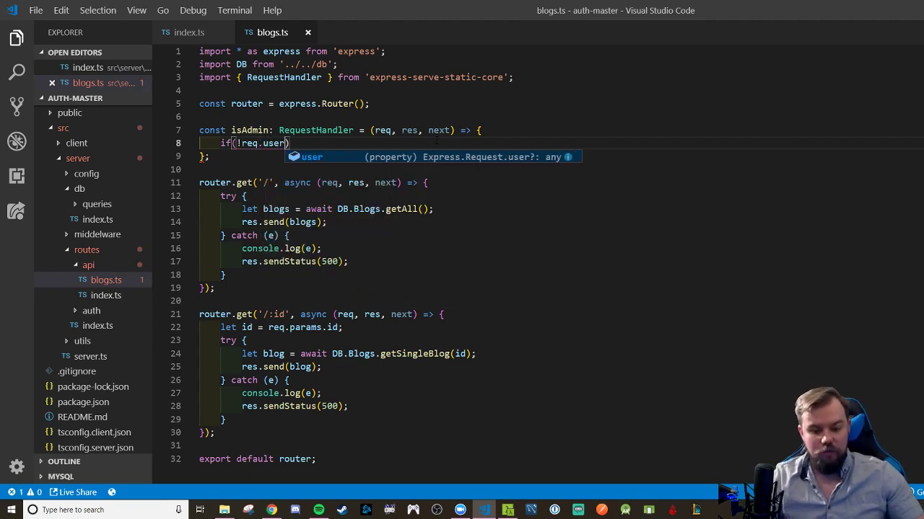
text(|| req)
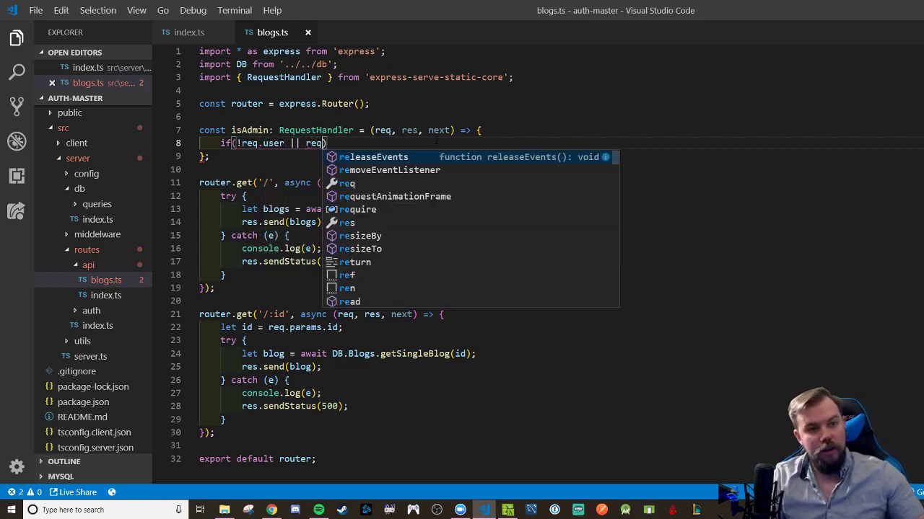
text(.user.role)
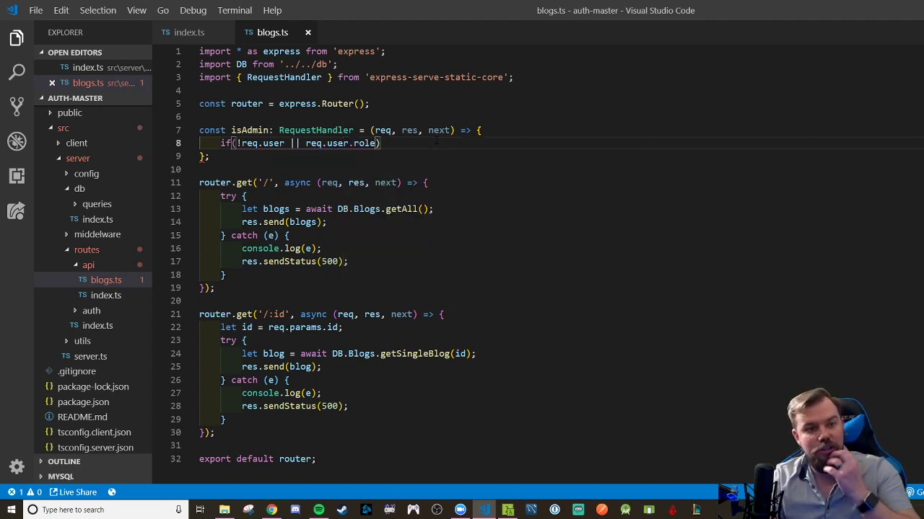
text(!== 'admin)
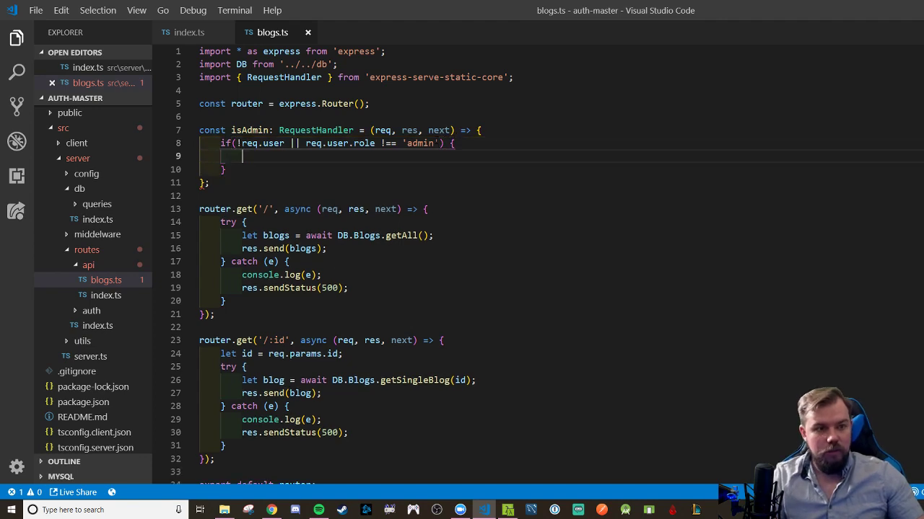
- Return res.sendStatus(401) on failure, otherwise return next()
text(return res.sendStatus()
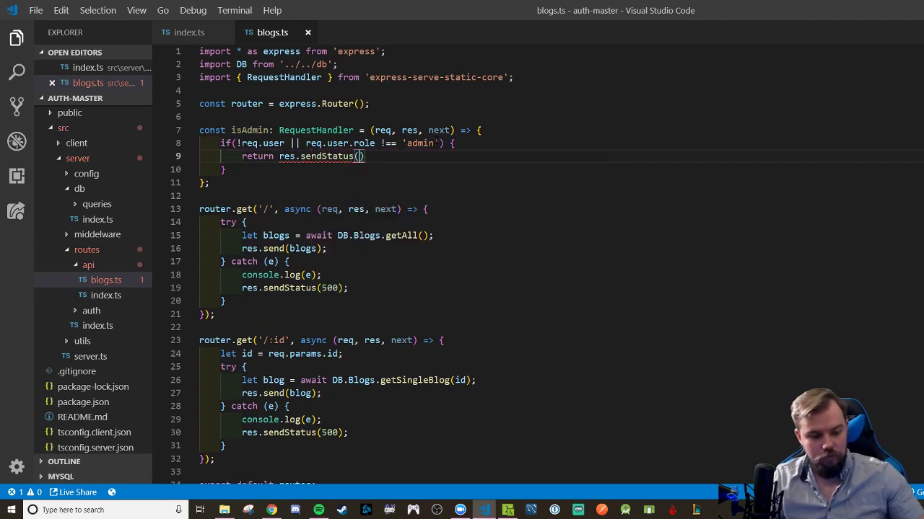
text(401)
text(returnm)
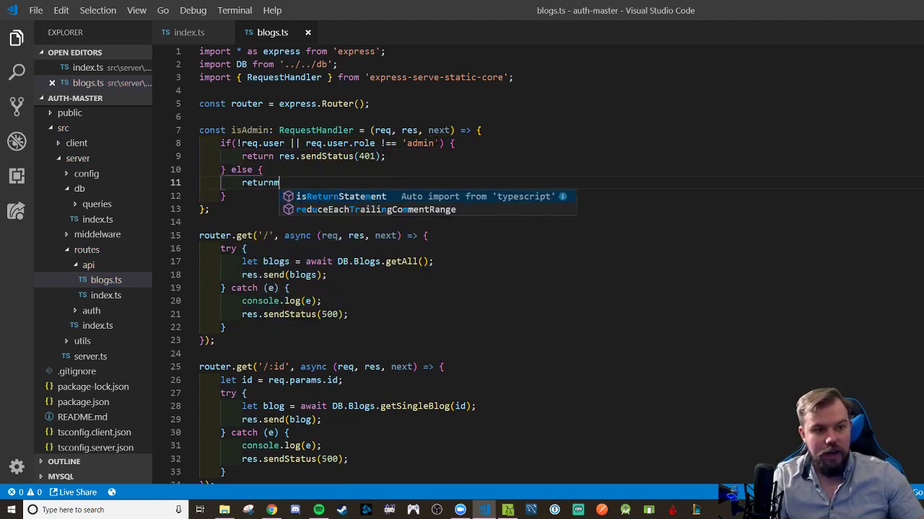
text(next();)
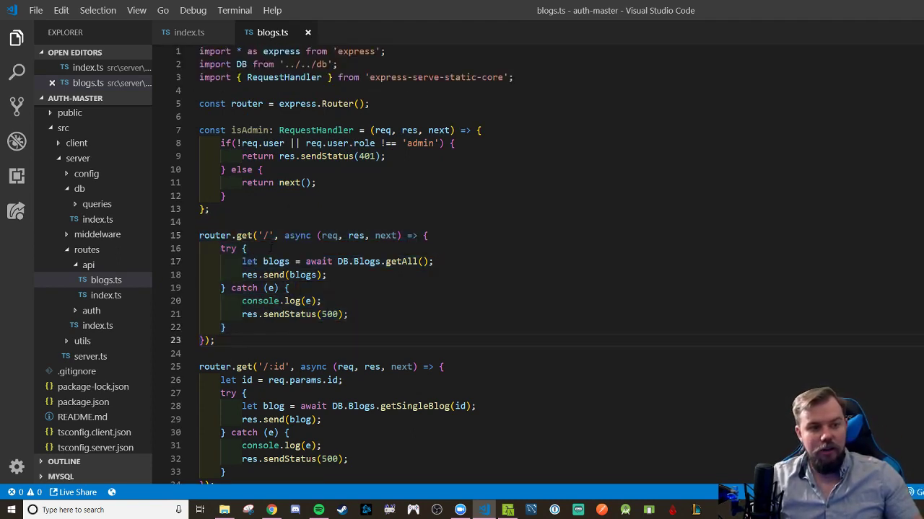
- Insert isAdmin before the async handler on router.get('/:id') and review the file
scroll(down, 3)
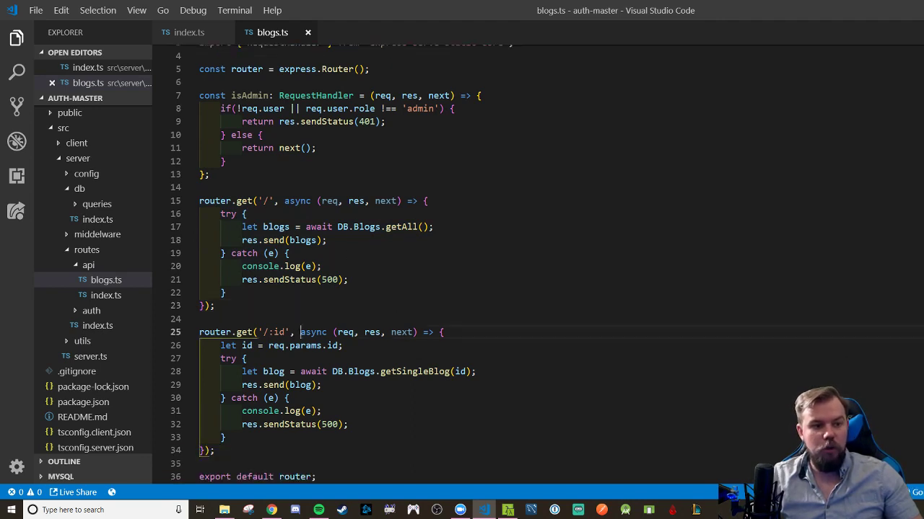
text(isAdmin,)
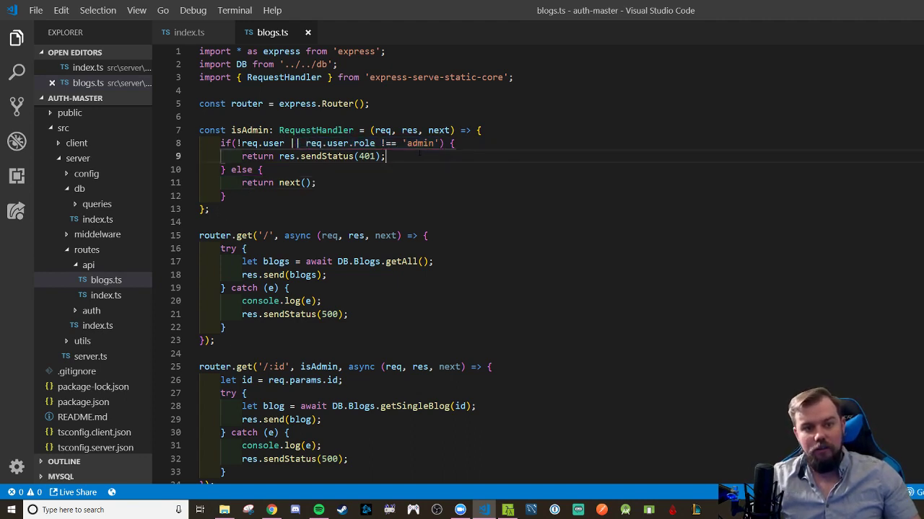
scroll(down, 3)
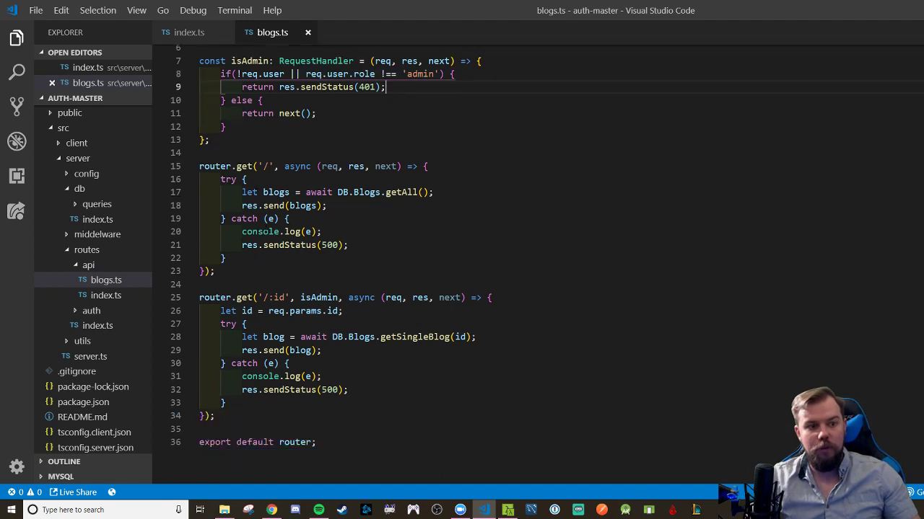
scroll(down, 3)
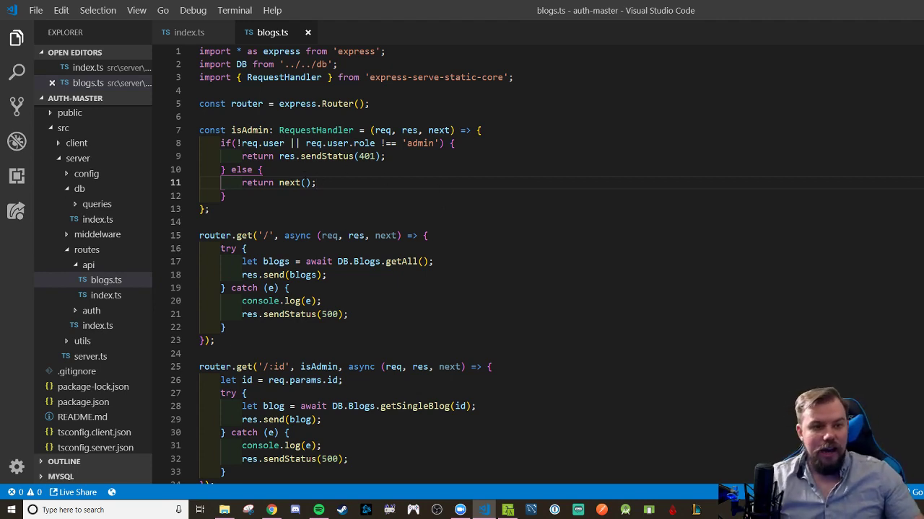
scroll(down, 3)
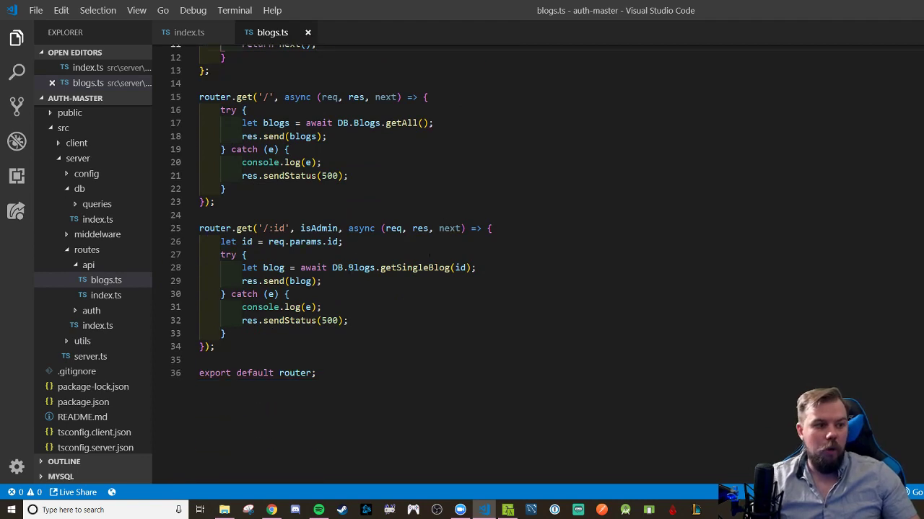
scroll(up, 3)
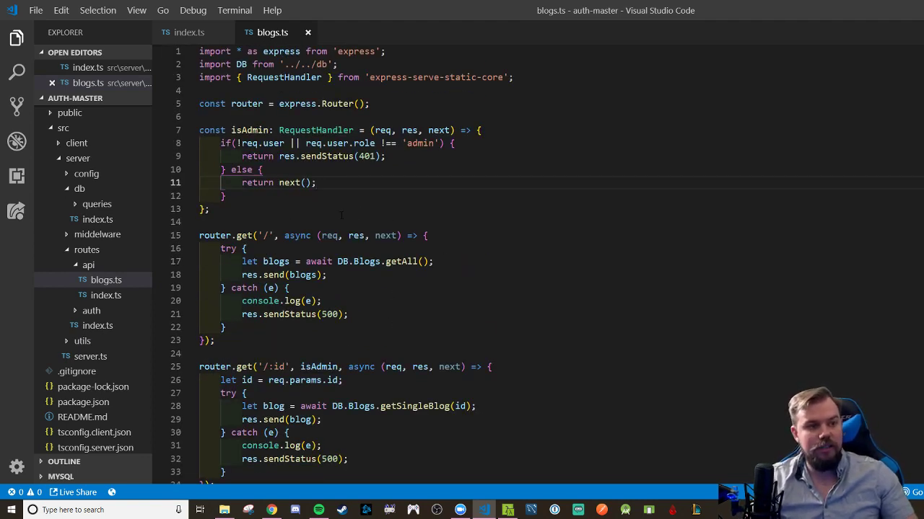
scroll(down, 3)
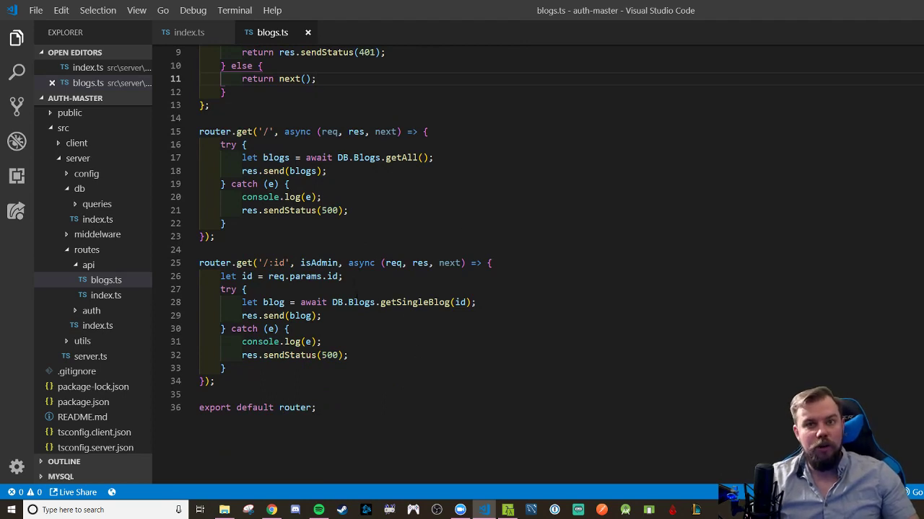